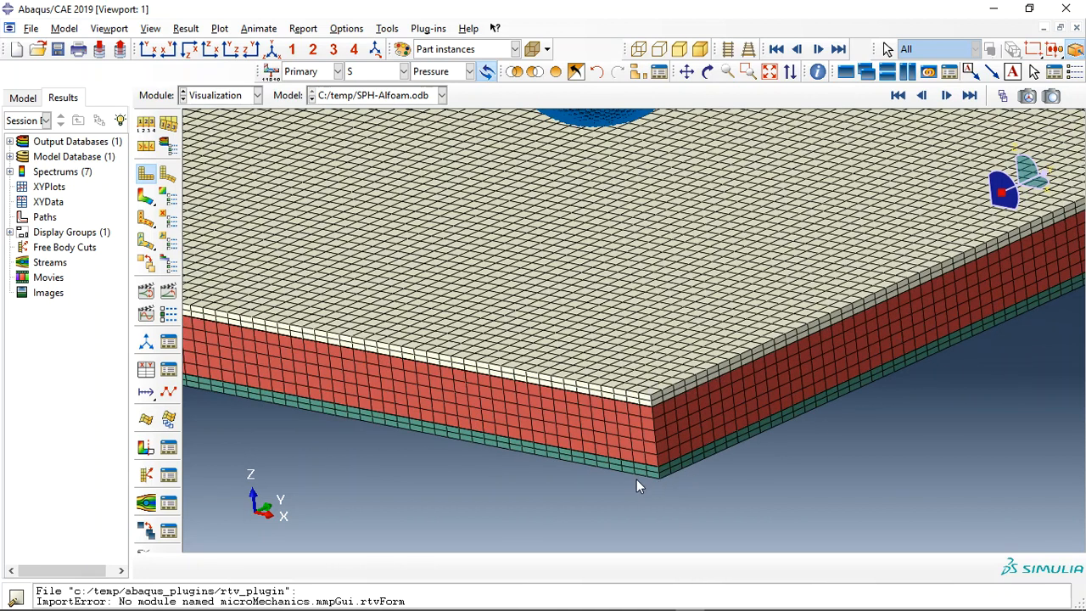
pyautogui.moveTo(661, 454)
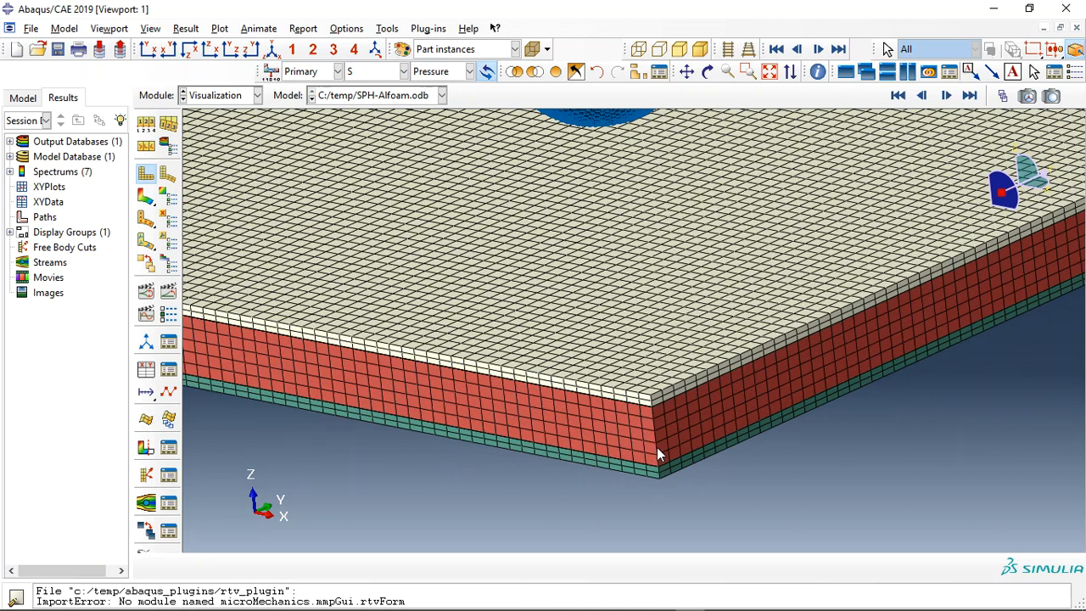
pyautogui.moveTo(662, 416)
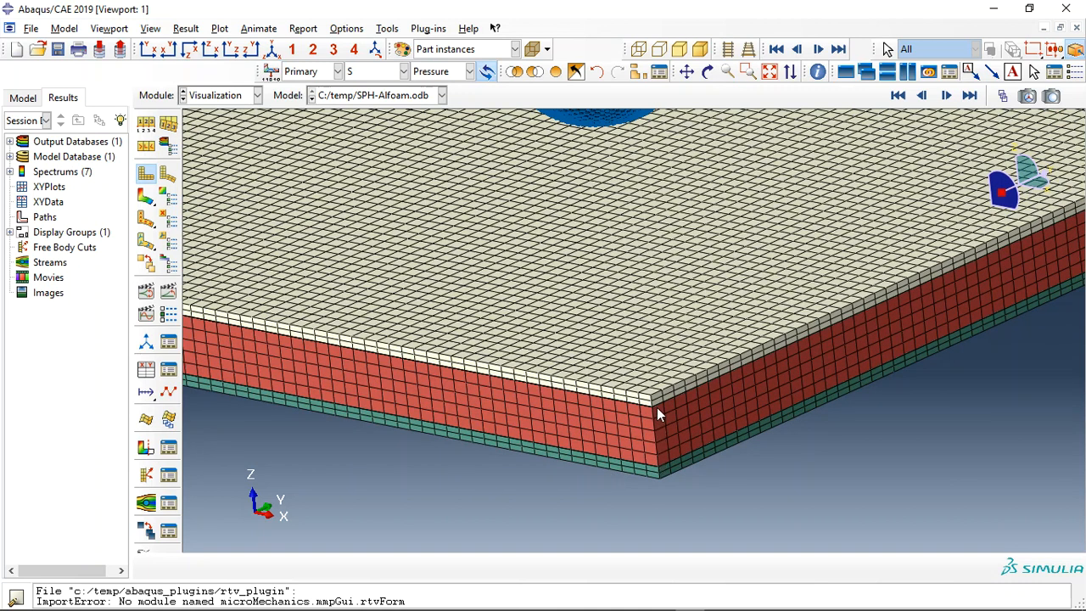
pyautogui.moveTo(683, 441)
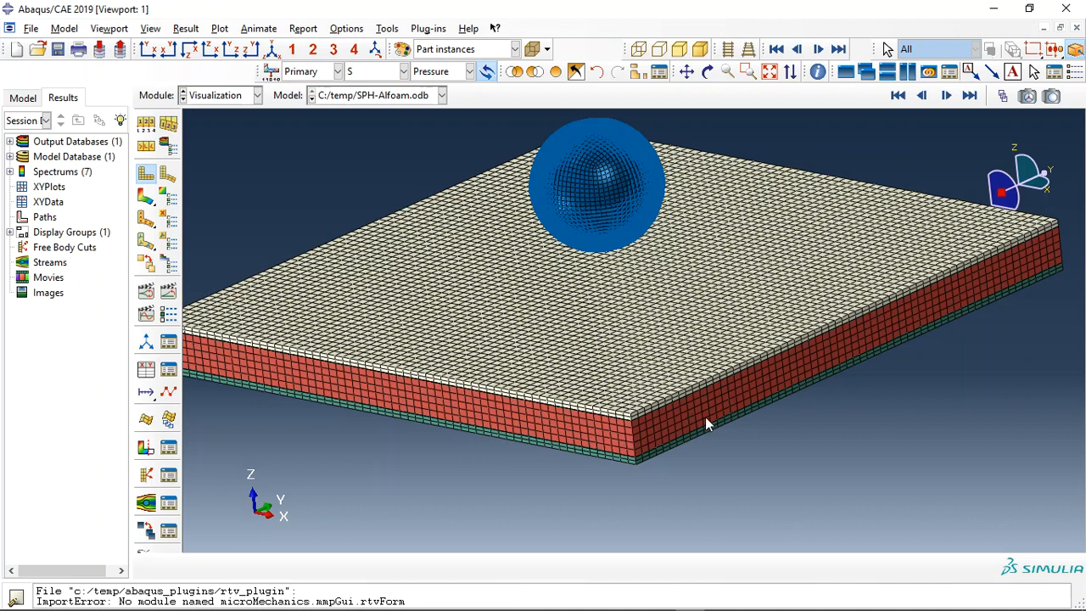
pyautogui.moveTo(734, 402)
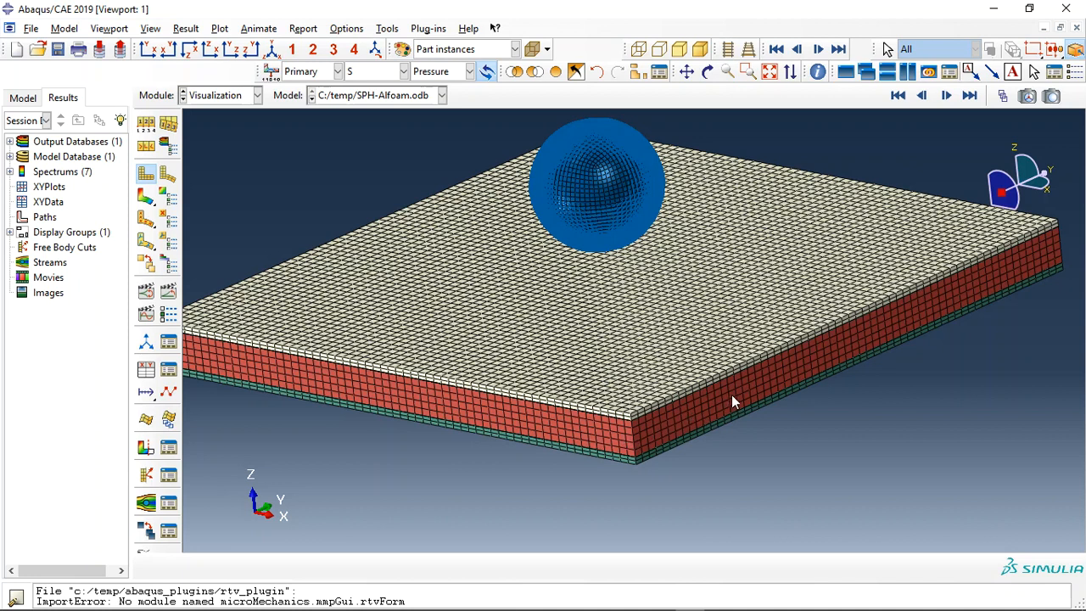
pyautogui.moveTo(566, 439)
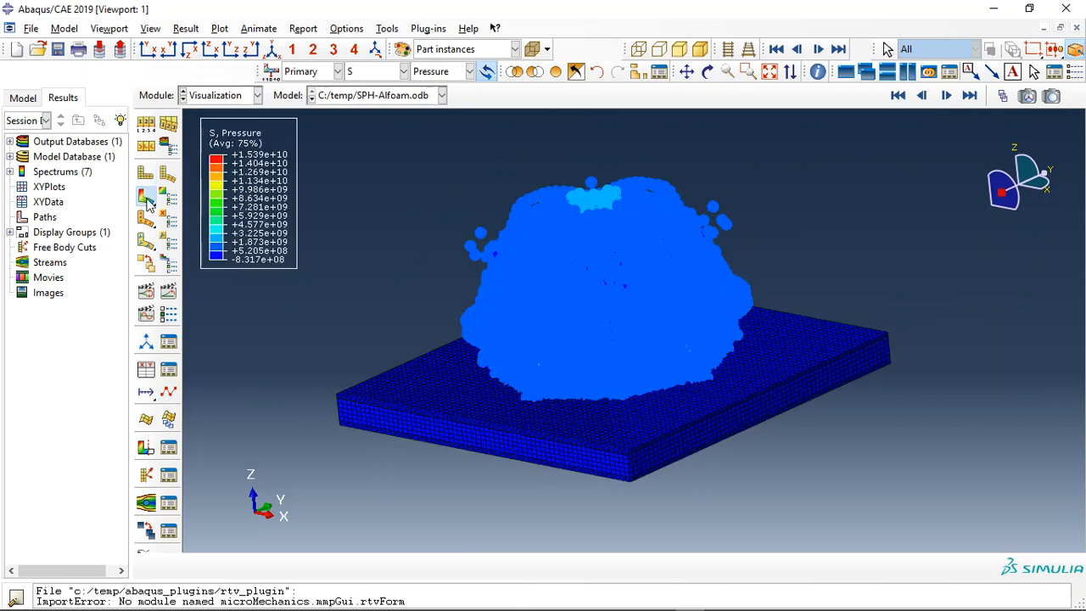
# - Plot the S Pressure contour and step the blast from frame 1 to frame 33
pyautogui.click(897, 95)
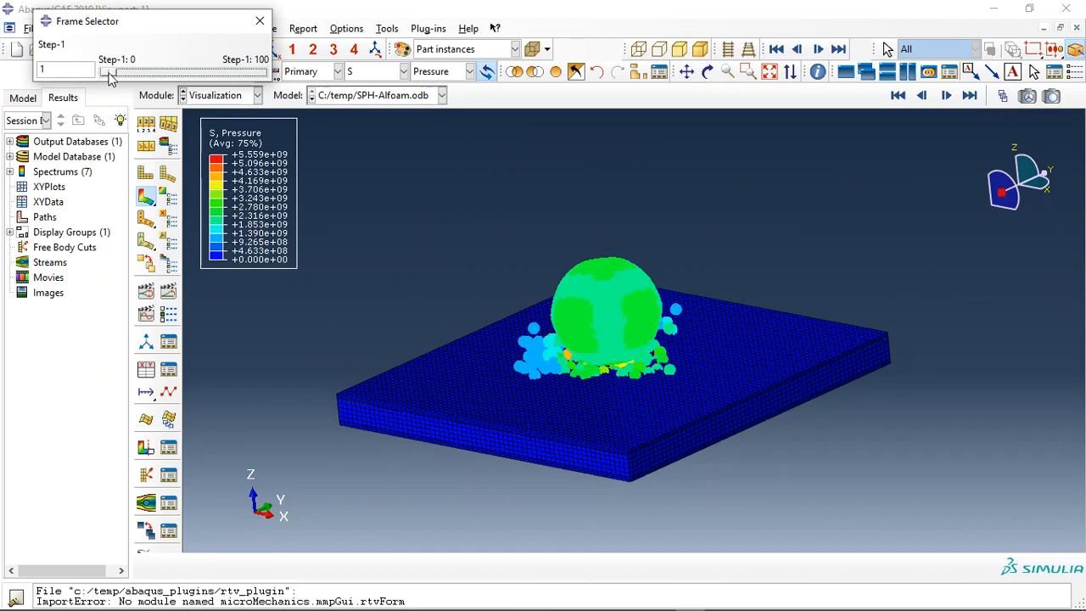
pyautogui.moveTo(108, 75); pyautogui.dragTo(123, 75)
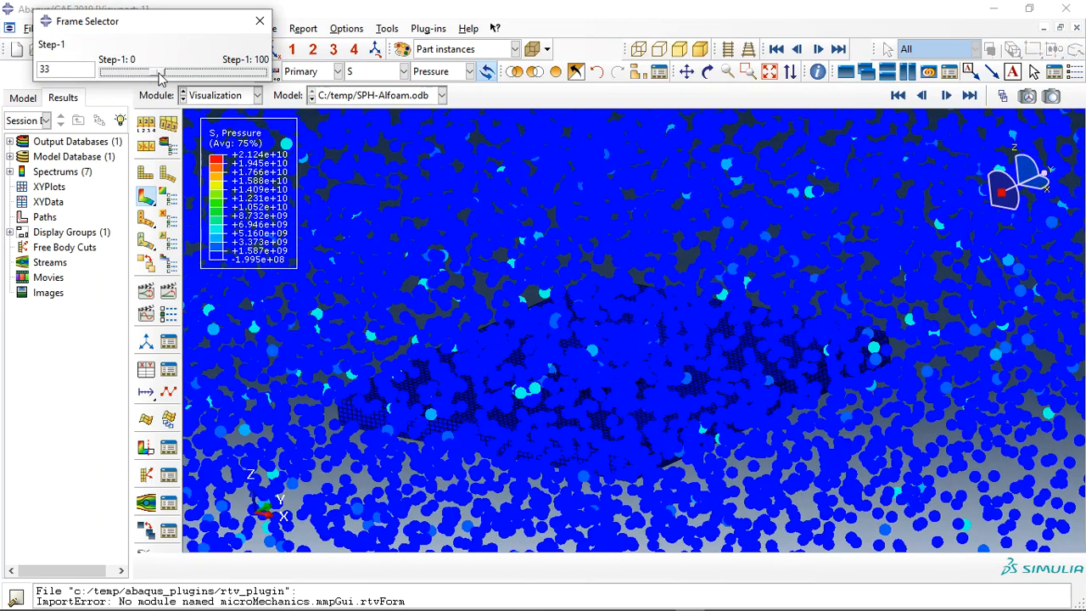
pyautogui.moveTo(161, 76); pyautogui.dragTo(233, 76)
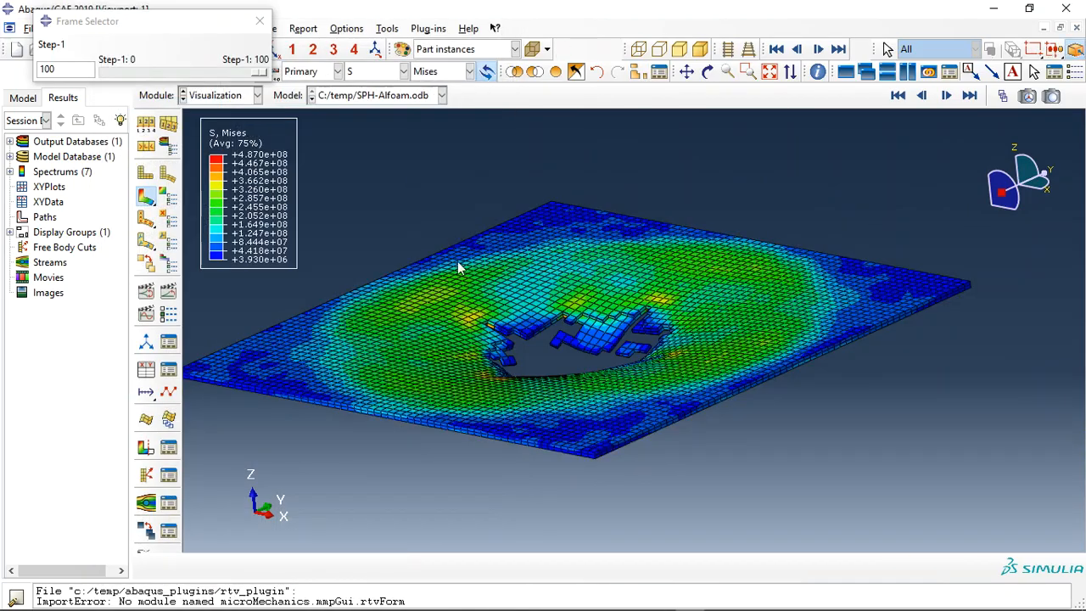
# - Orbit the von Mises plot around the face sheet's hole and bulge, then return to frame 32
pyautogui.moveTo(459, 268); pyautogui.dragTo(556, 448)
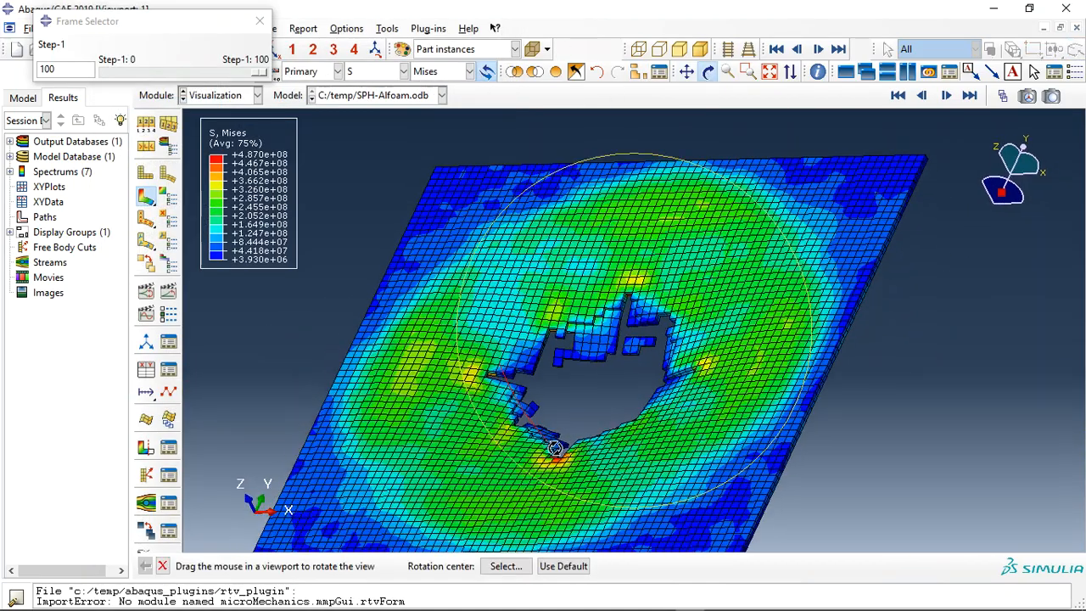
pyautogui.moveTo(556, 448); pyautogui.dragTo(555, 244)
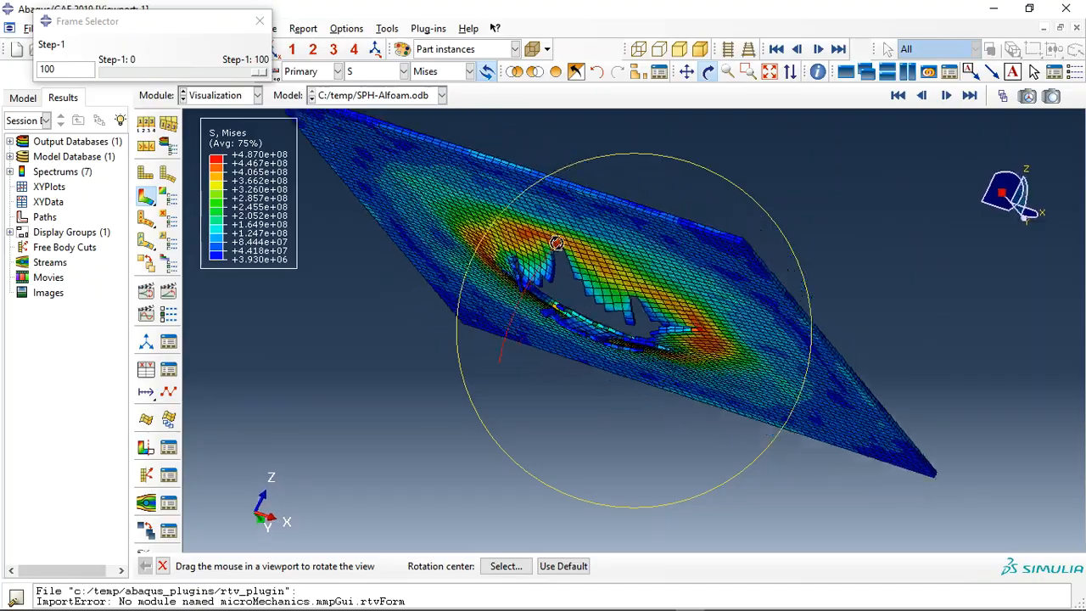
pyautogui.moveTo(556, 243); pyautogui.dragTo(632, 308)
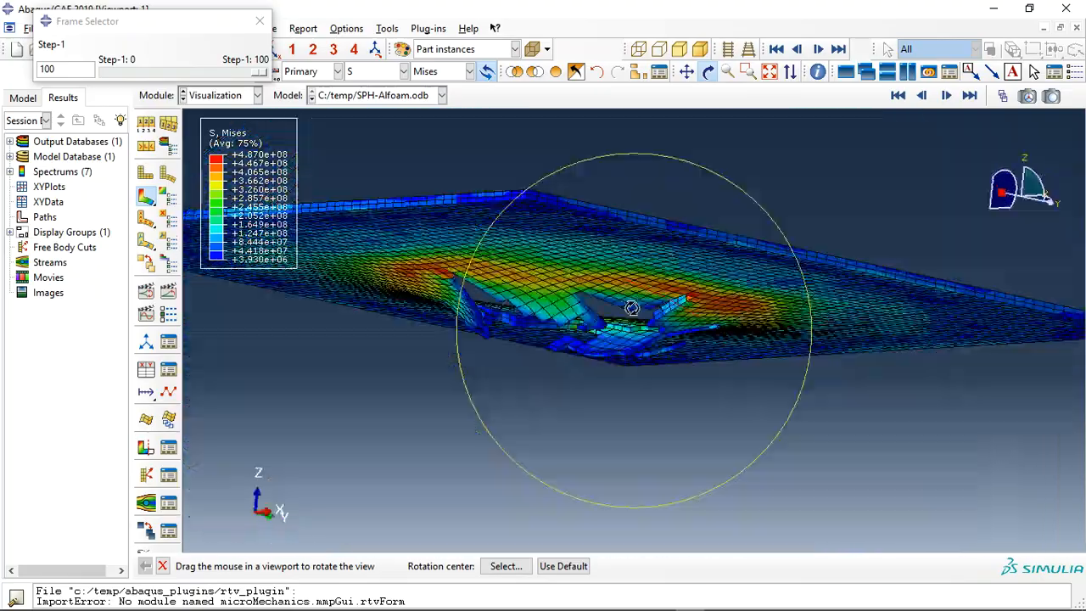
pyautogui.moveTo(632, 307); pyautogui.dragTo(718, 272)
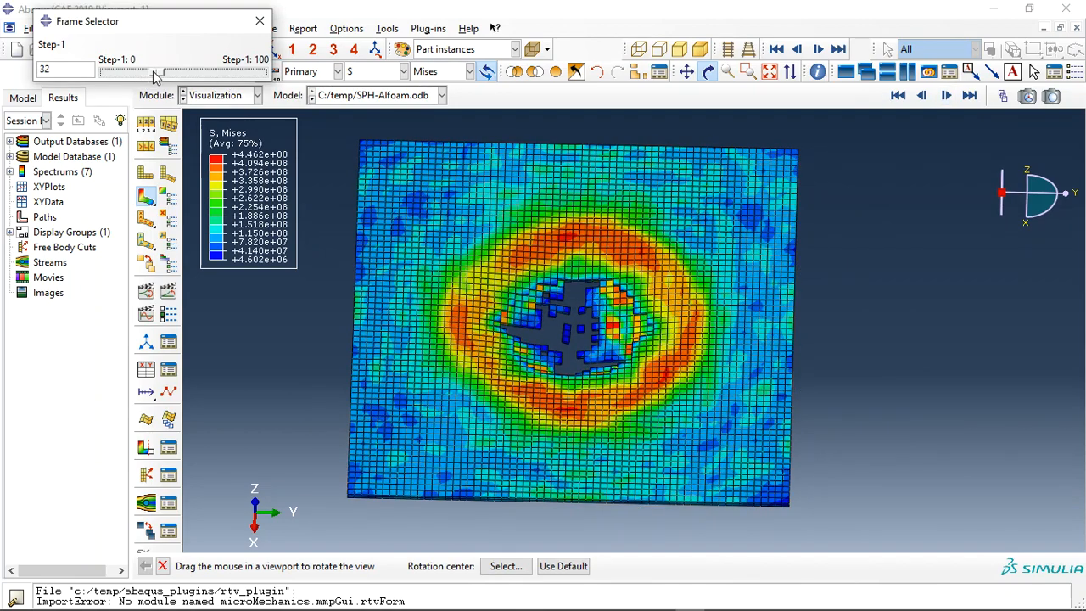
pyautogui.moveTo(153, 76); pyautogui.dragTo(223, 76)
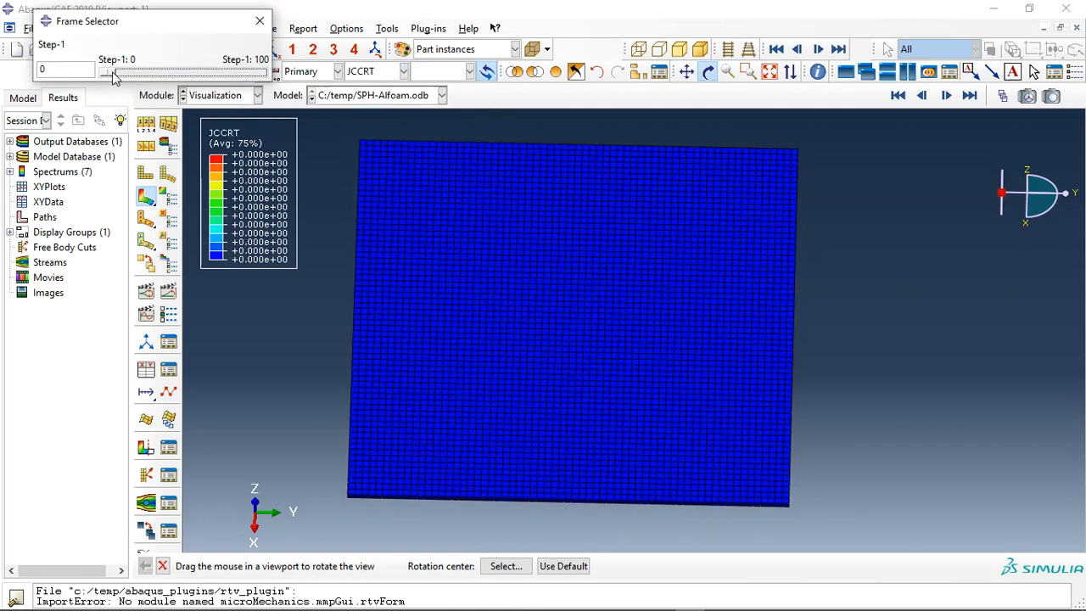
# - Step the JCCRT damage plot from frame 0 to frame 100, showing failed elements around the hole
pyautogui.moveTo(111, 73); pyautogui.dragTo(152, 73)
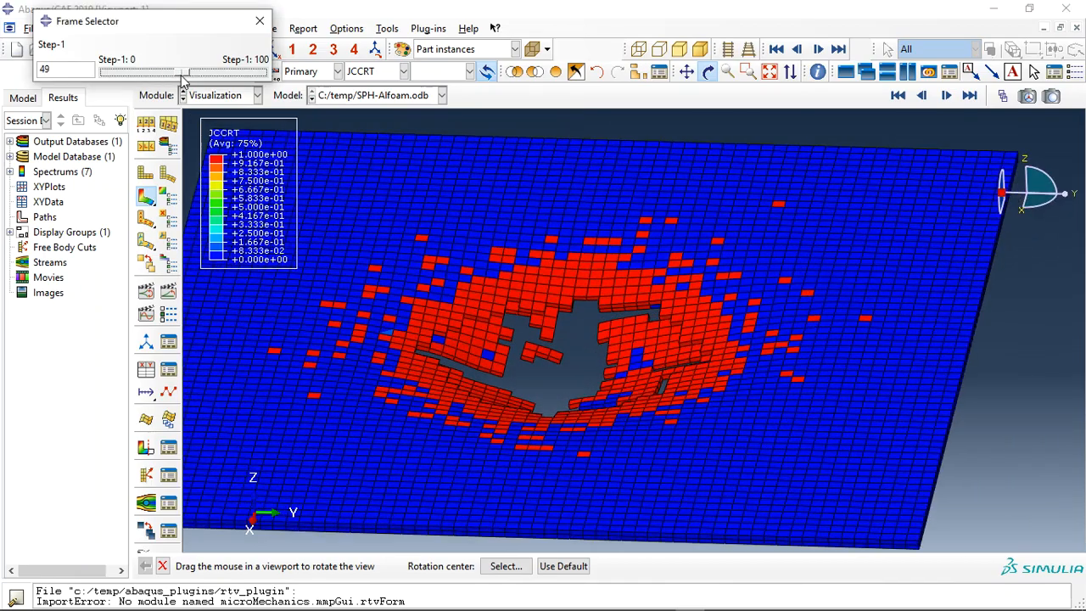
pyautogui.moveTo(179, 72); pyautogui.dragTo(271, 72)
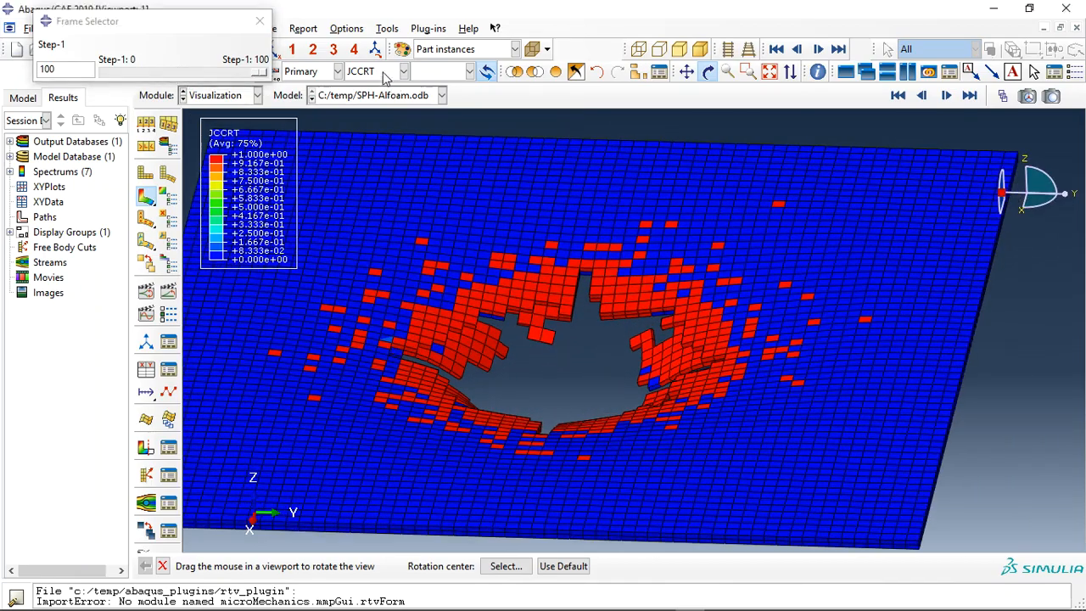
pyautogui.click(358, 70)
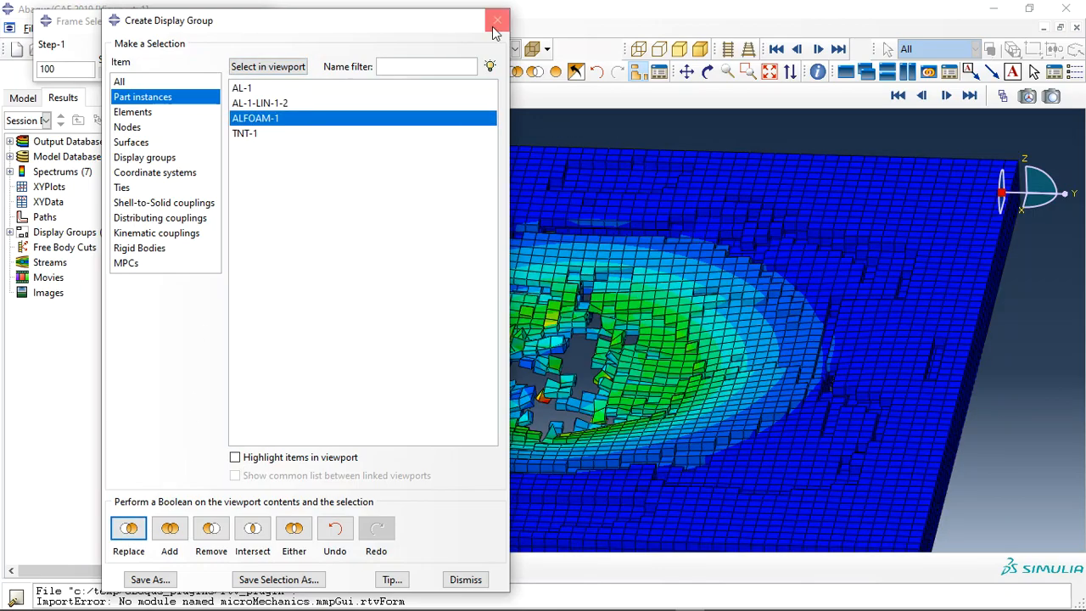
# - Close the display group dialog with only ALFOAM-1 shown and orbit to inspect the foam crater
pyautogui.click(496, 20)
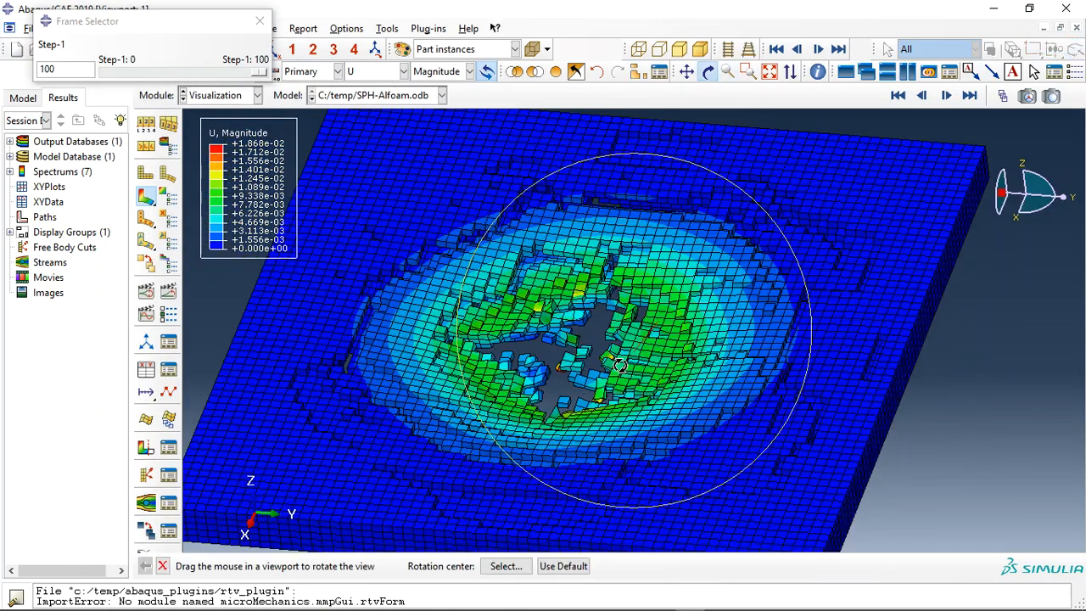
pyautogui.moveTo(620, 365); pyautogui.dragTo(641, 306)
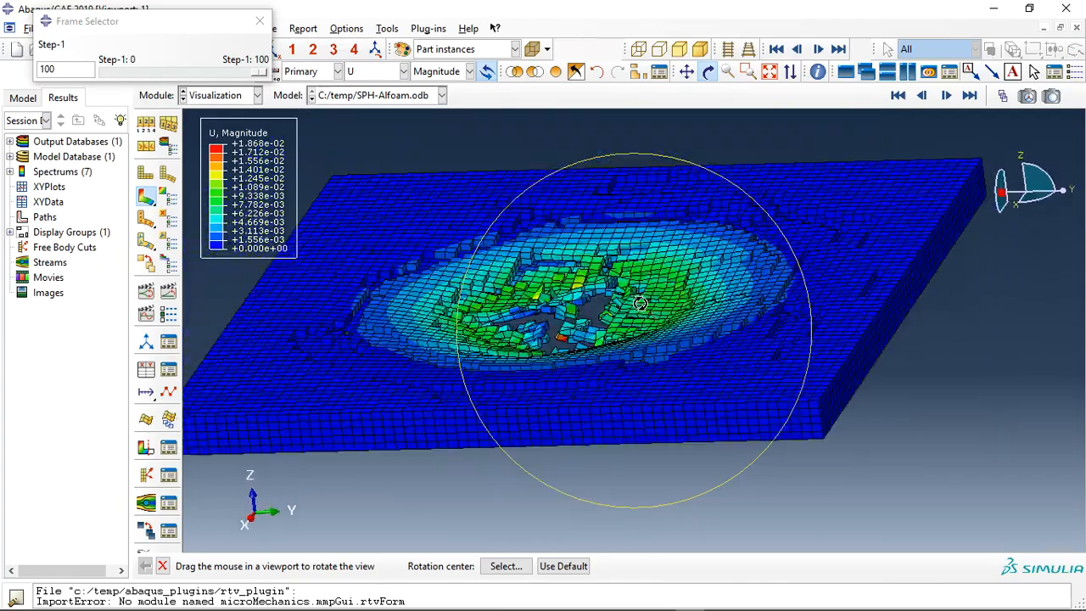
pyautogui.moveTo(640, 303); pyautogui.dragTo(654, 396)
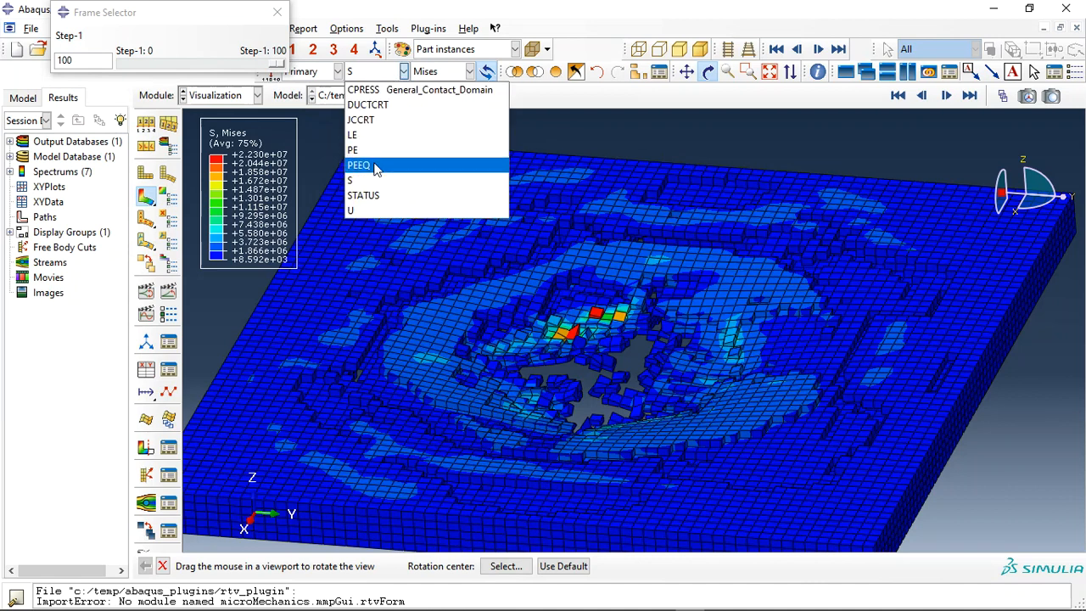
# - Plot PEEQ, then DUCTCRT on the foam core, stepping to frame 28 for damage onset
pyautogui.click(358, 165)
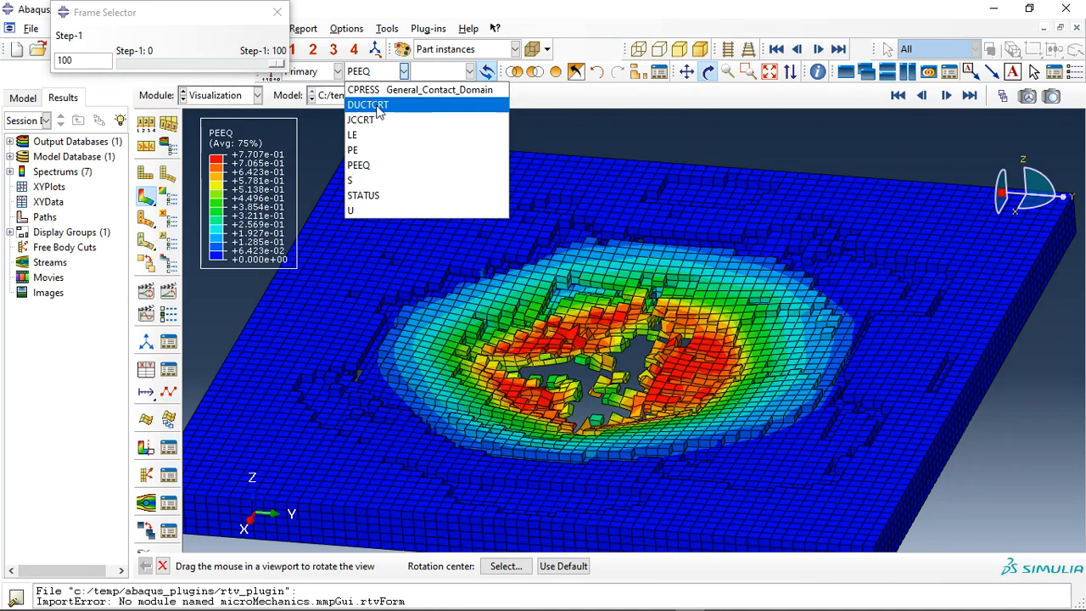
pyautogui.click(368, 105)
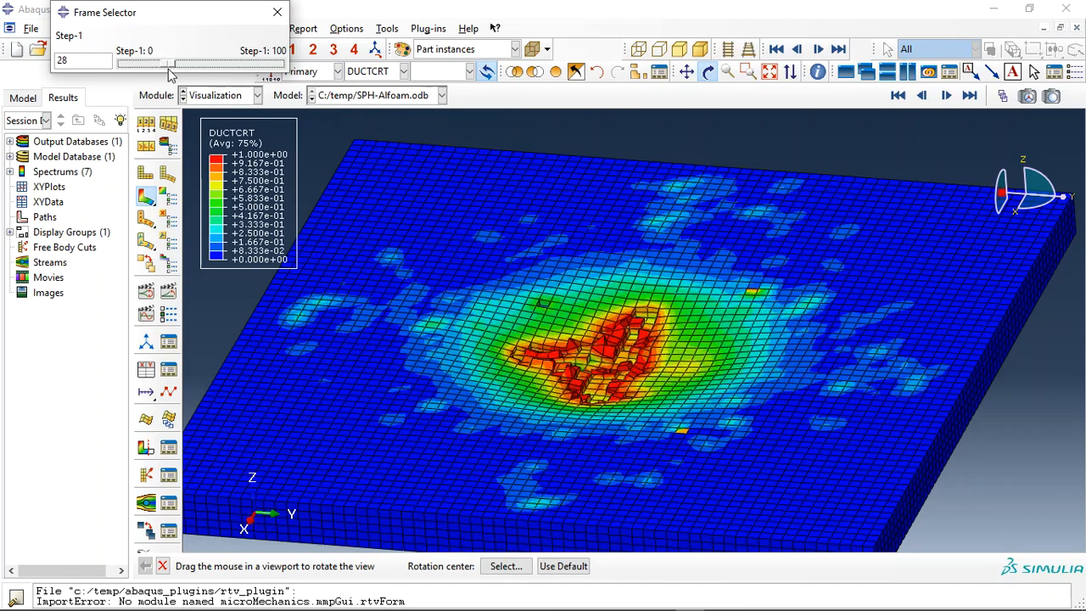
pyautogui.moveTo(170, 65); pyautogui.dragTo(208, 65)
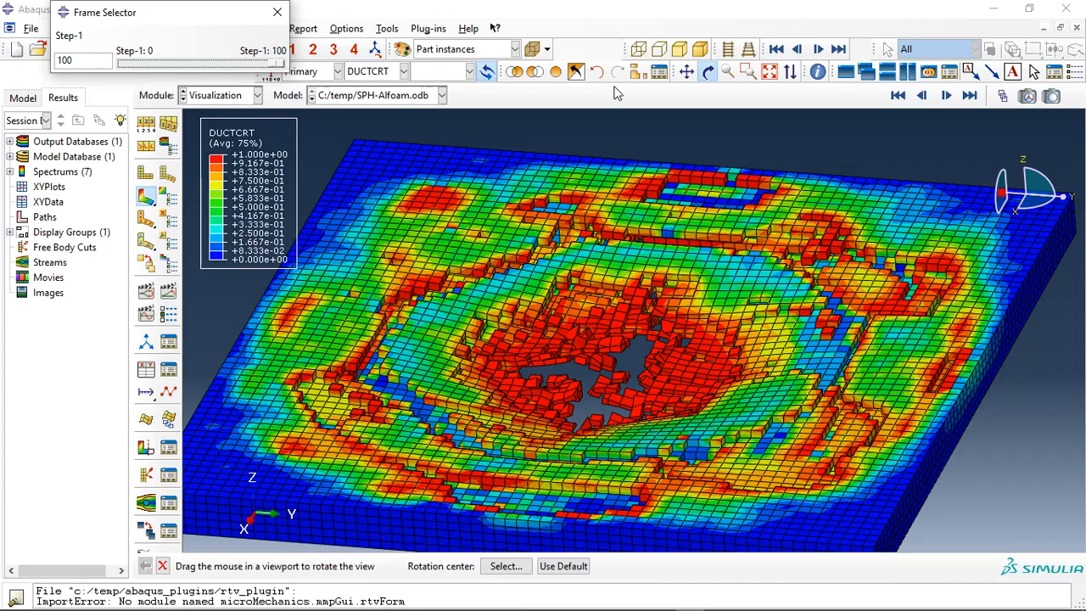
pyautogui.moveTo(618, 92); pyautogui.dragTo(713, 242)
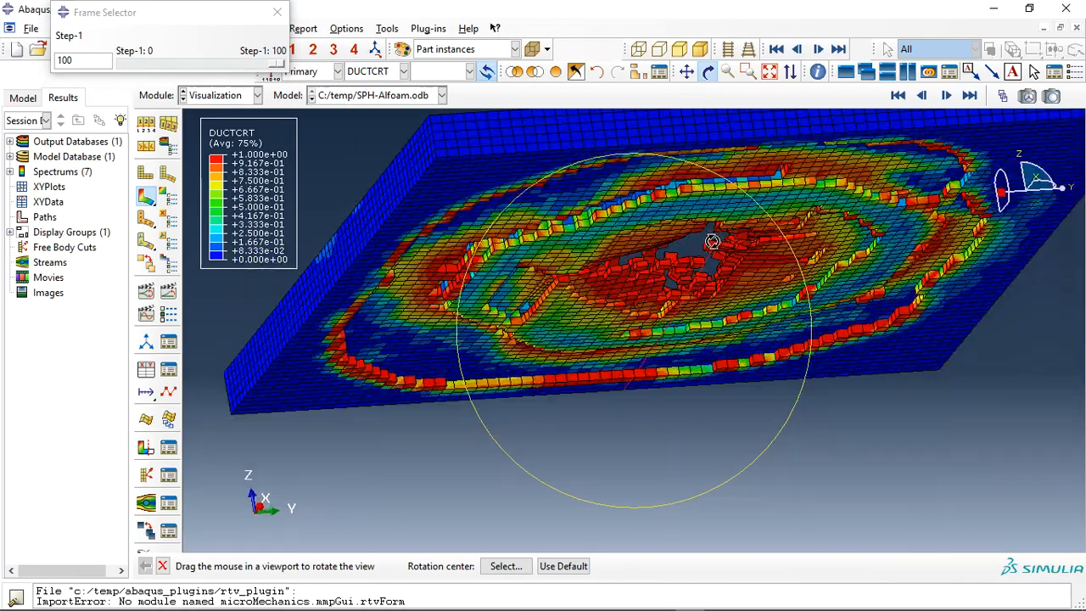
pyautogui.moveTo(713, 242); pyautogui.dragTo(708, 361)
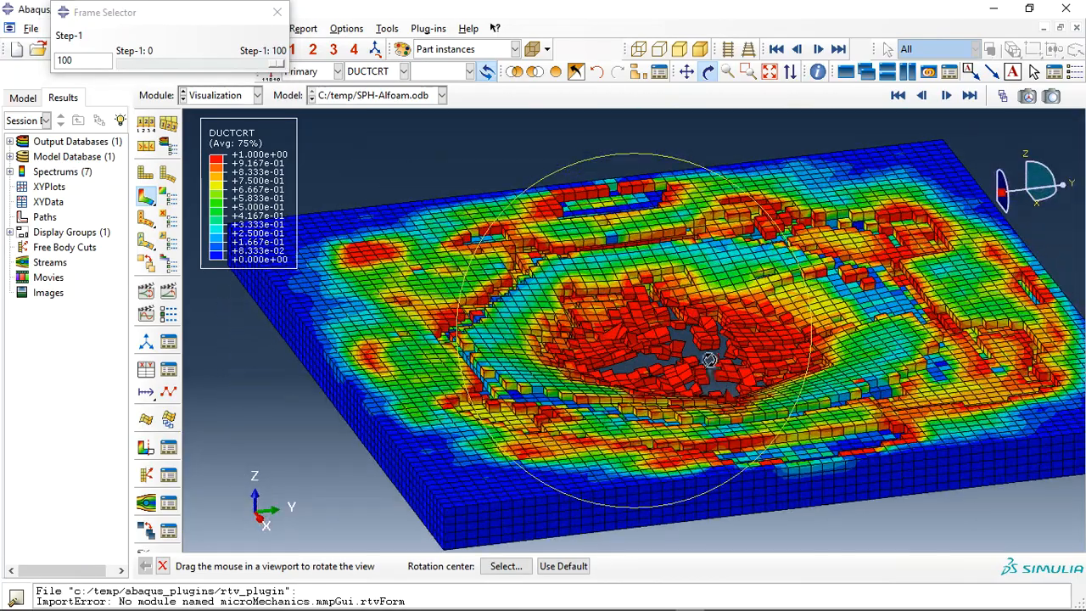
pyautogui.moveTo(710, 360); pyautogui.dragTo(720, 385)
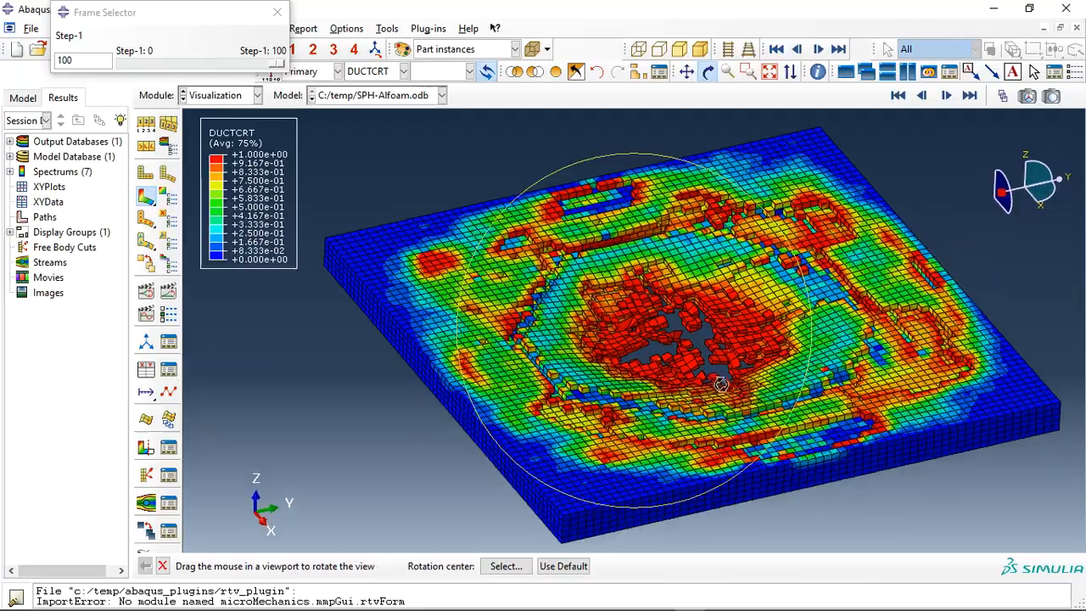
pyautogui.moveTo(721, 382); pyautogui.dragTo(582, 318)
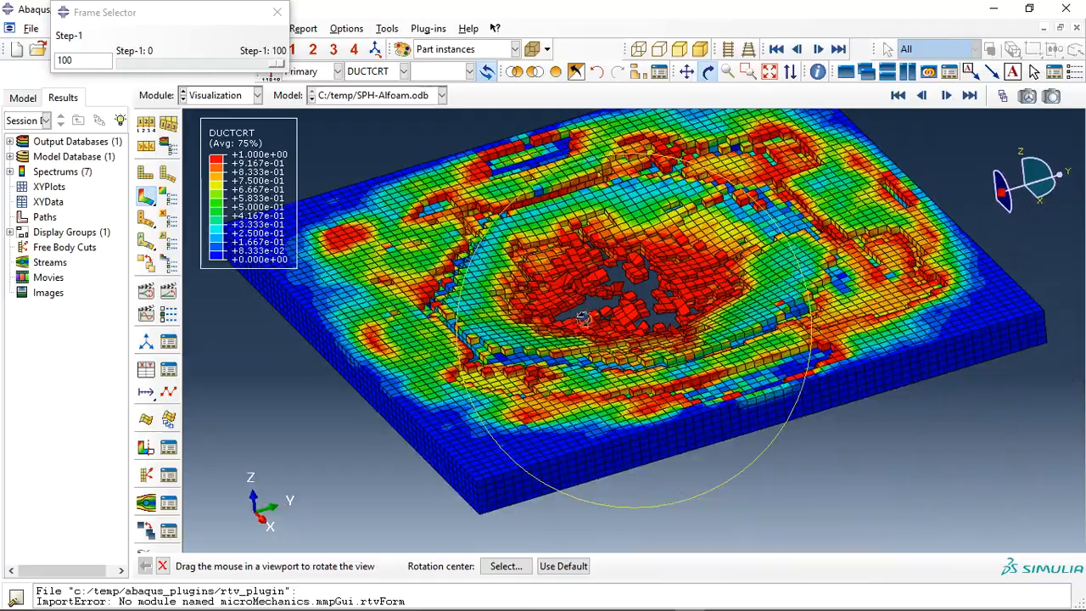
pyautogui.moveTo(581, 318); pyautogui.dragTo(686, 420)
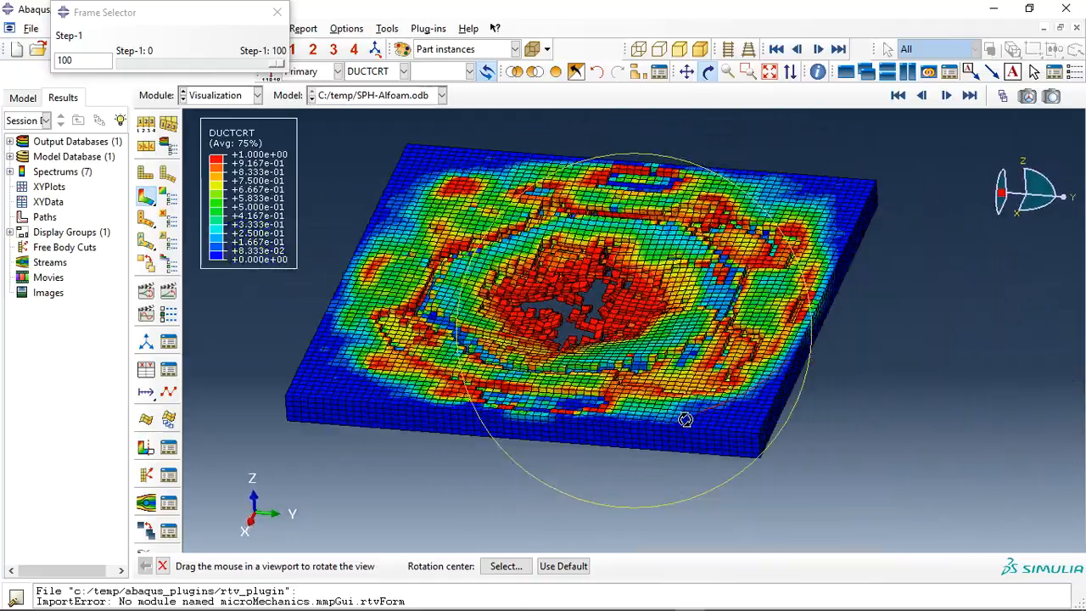
pyautogui.moveTo(686, 420); pyautogui.dragTo(649, 320)
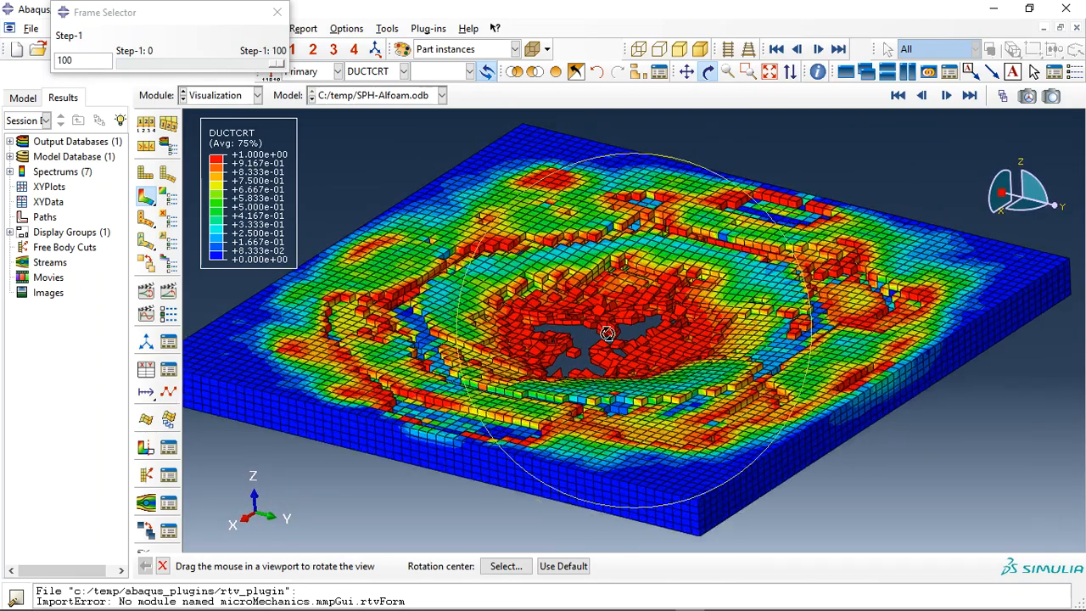
pyautogui.moveTo(607, 334); pyautogui.dragTo(540, 339)
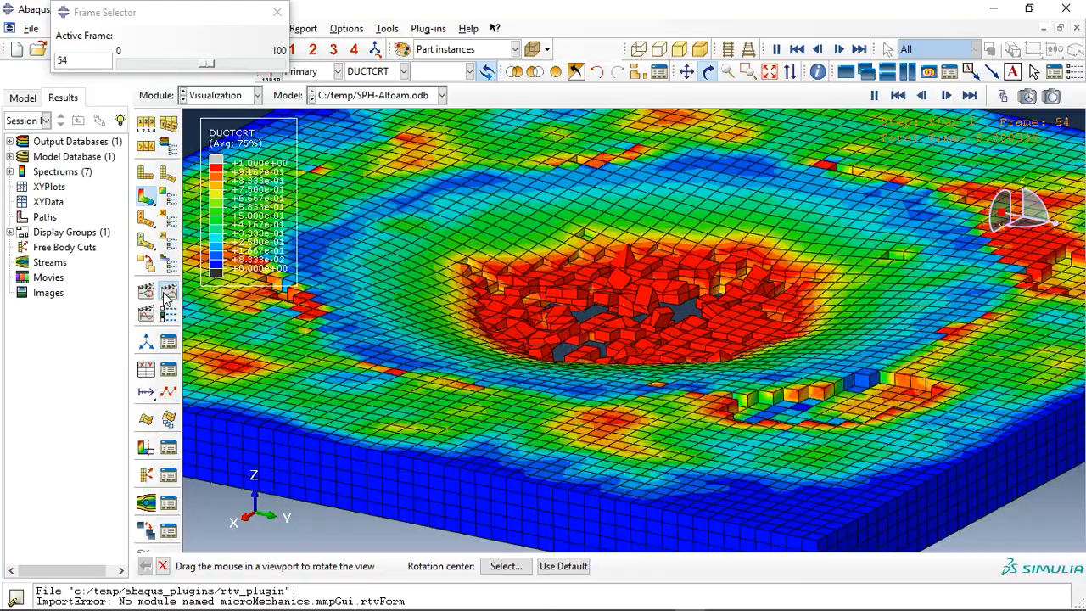
# - Stop the DUCTCRT damage animation at frame 100
pyautogui.click(946, 95)
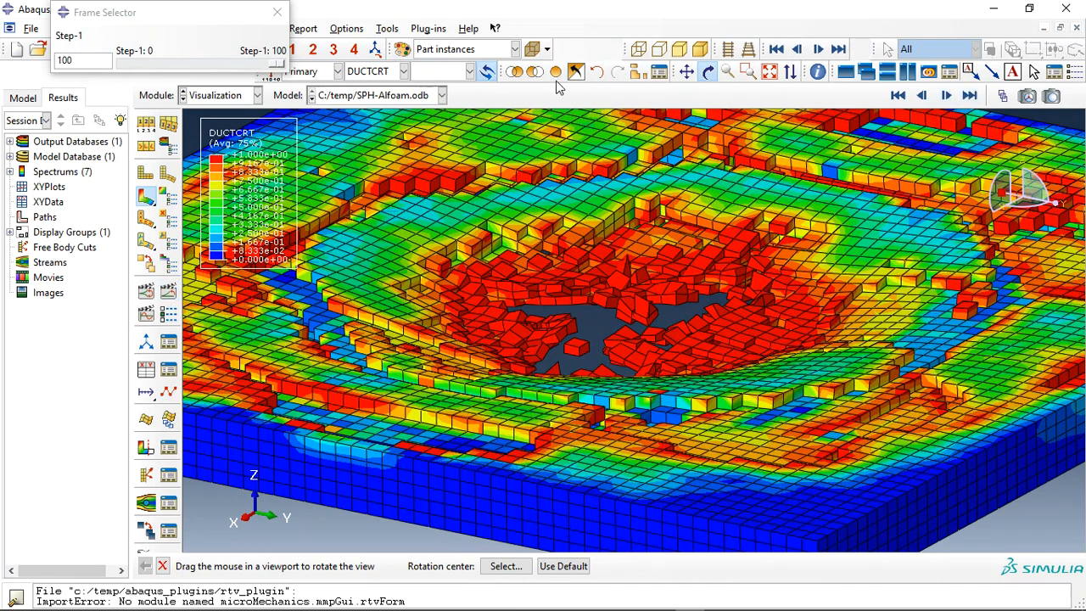
pyautogui.click(403, 70)
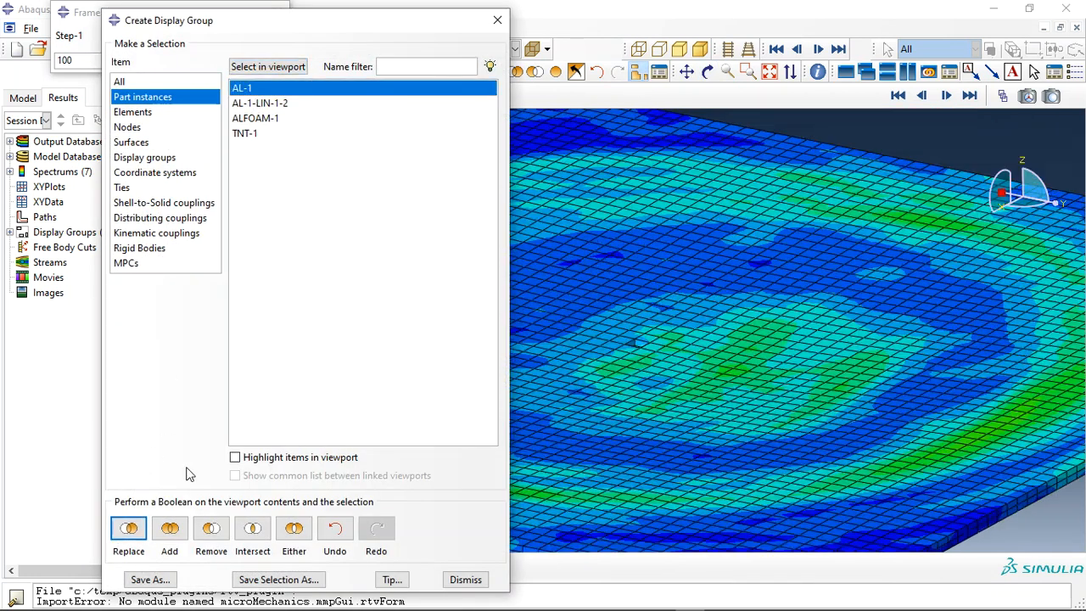
# - Display only TNT-1 with an S Pressure contour at frame 0
pyautogui.click(465, 579)
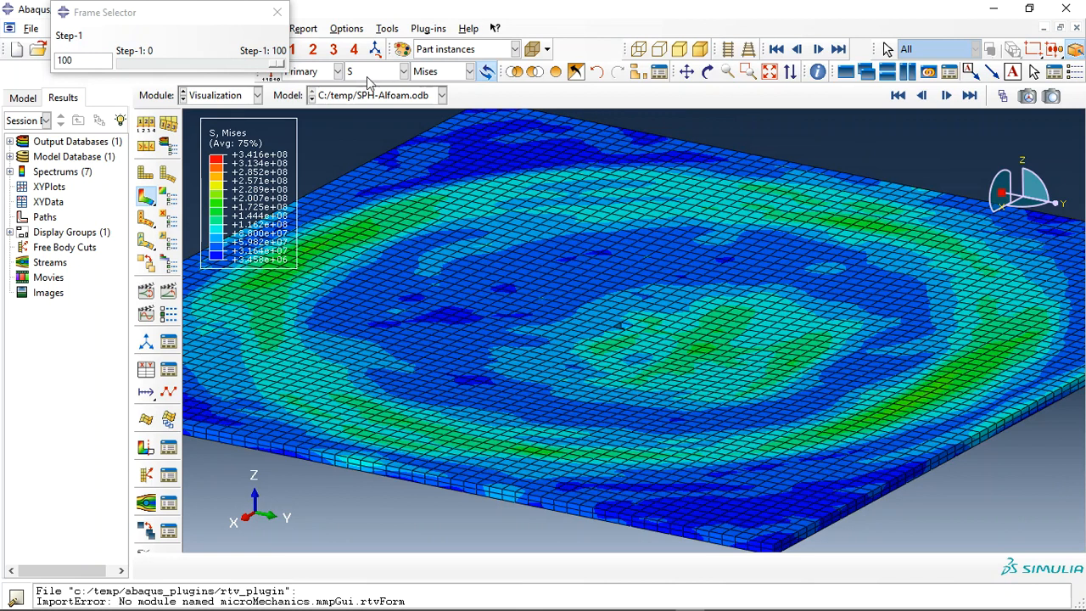
pyautogui.click(376, 71)
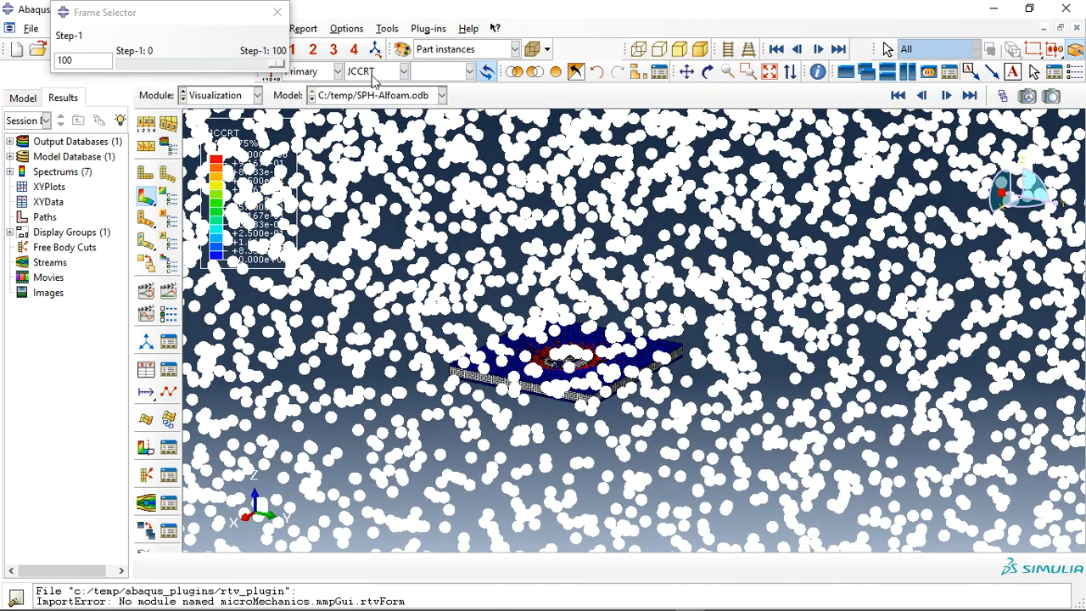
pyautogui.click(403, 70)
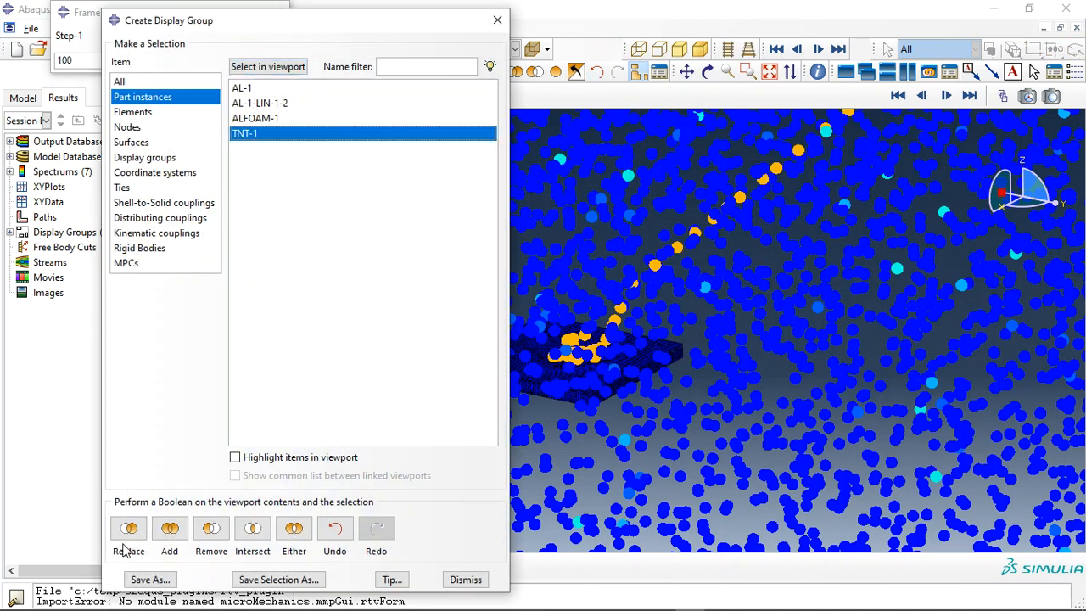
pyautogui.click(465, 580)
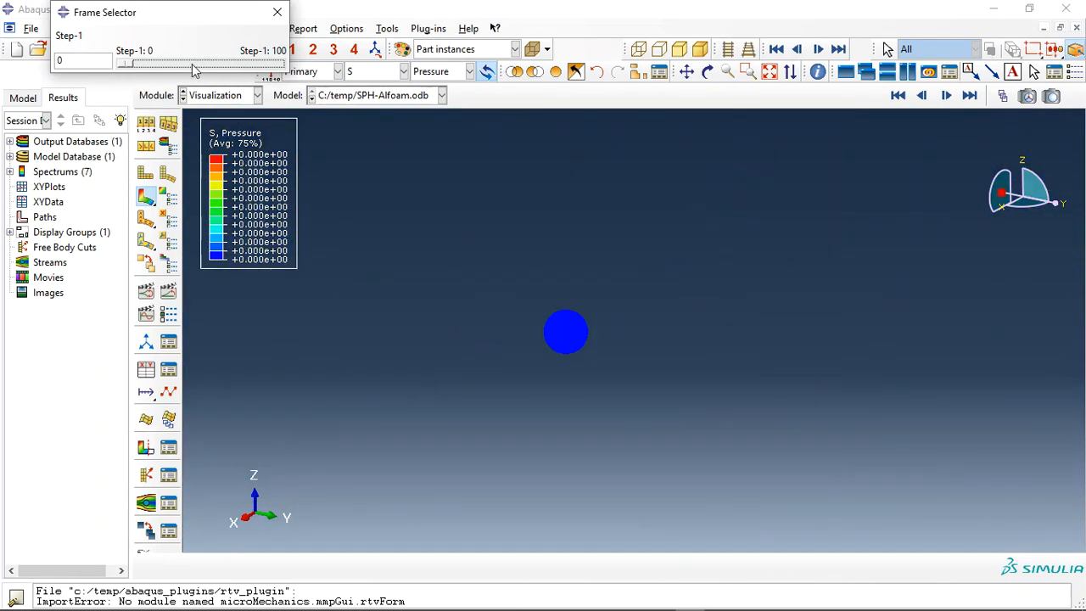
# - Advance the TNT pressure plot to frame 8, rotating the view around the particle cloud
pyautogui.click(946, 95)
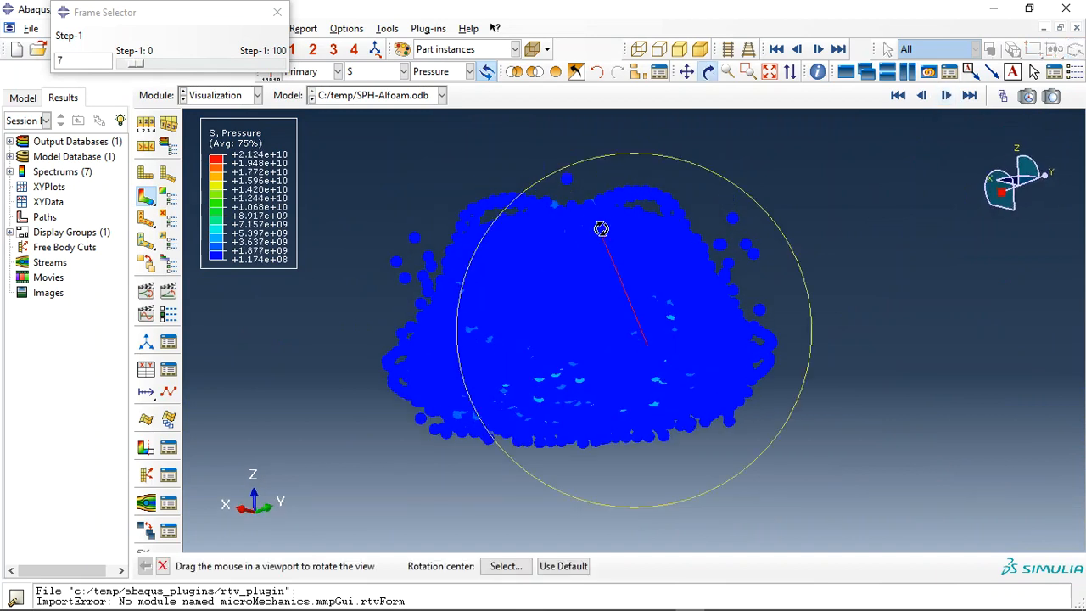
pyautogui.moveTo(601, 229); pyautogui.dragTo(331, 193)
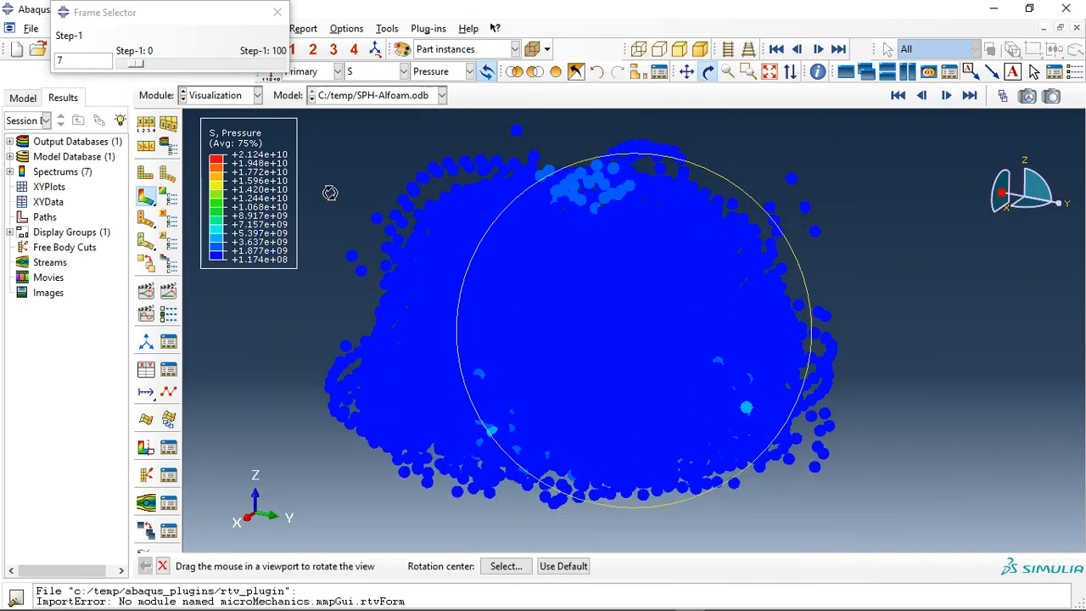
pyautogui.click(946, 96)
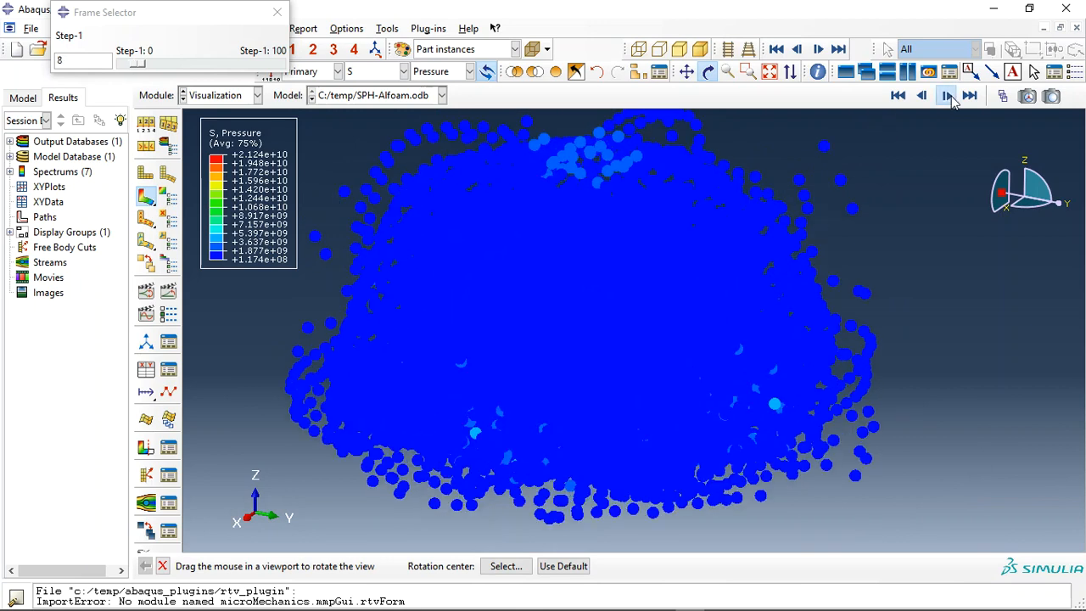
# - Specify a contour maximum of 8.1237E+08 in Contour Plot Options and apply it
pyautogui.click(946, 95)
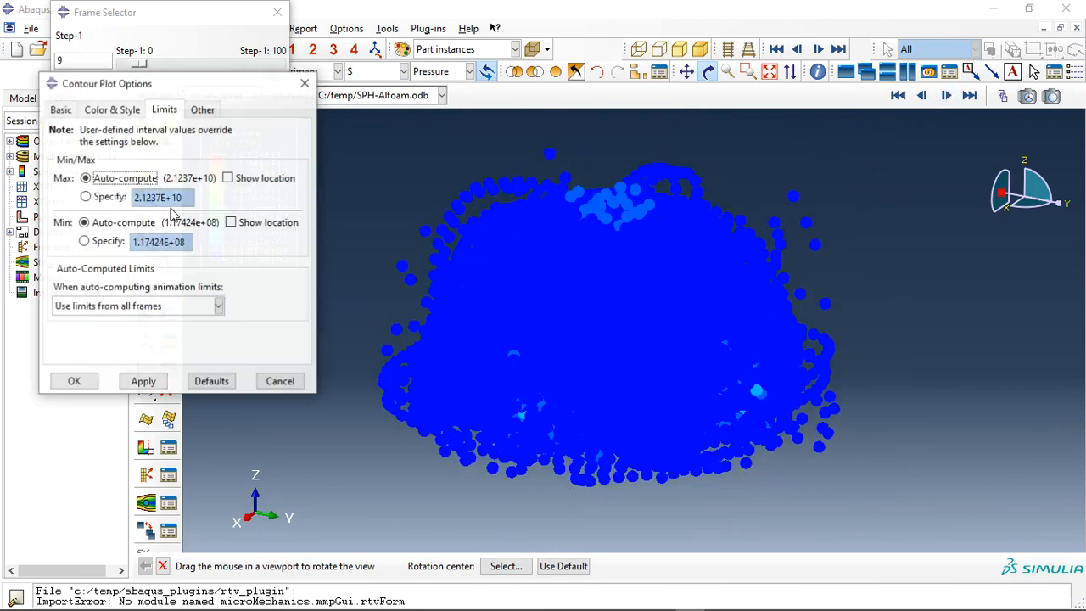
pyautogui.click(85, 196)
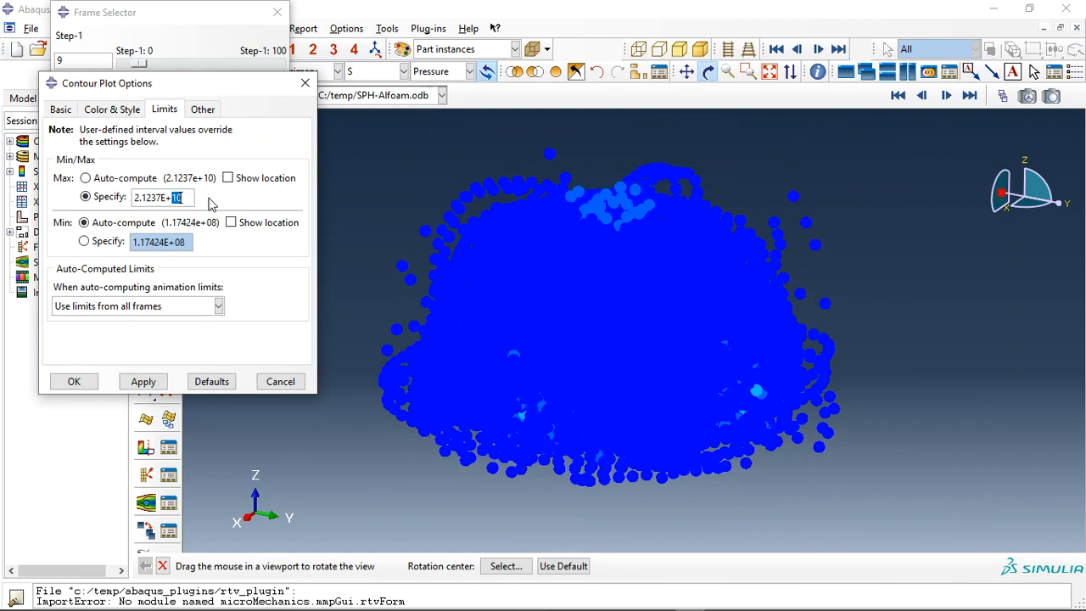
pyautogui.click(143, 381)
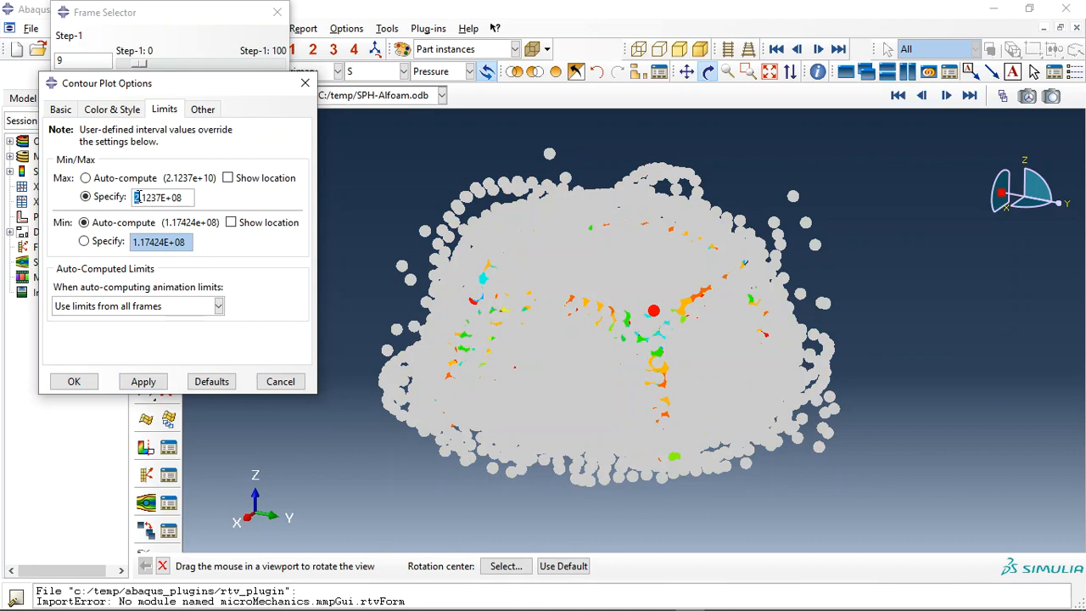
pyautogui.click(143, 381)
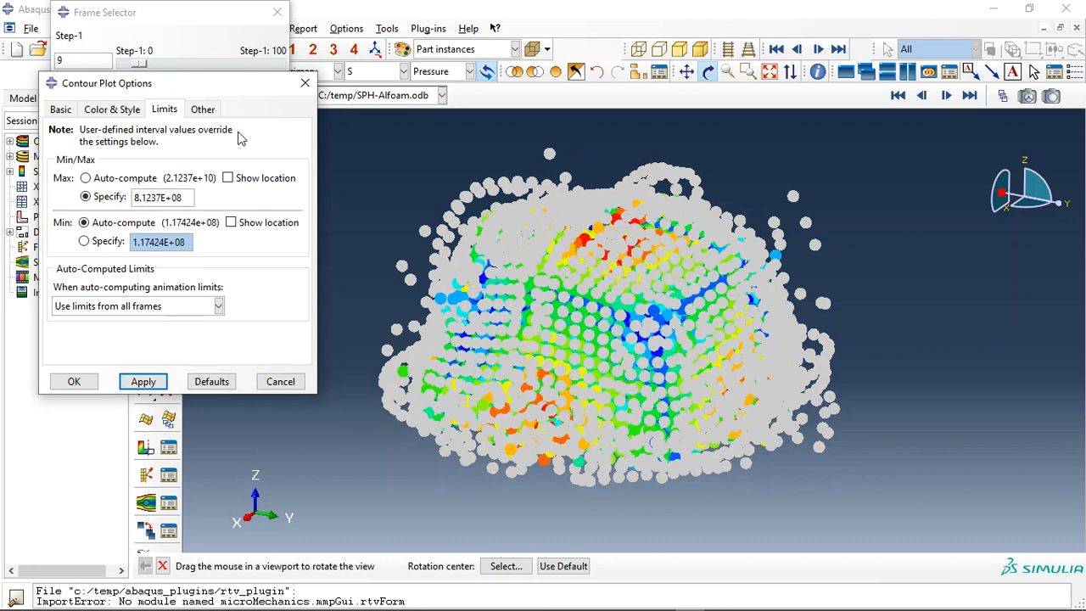
pyautogui.click(143, 380)
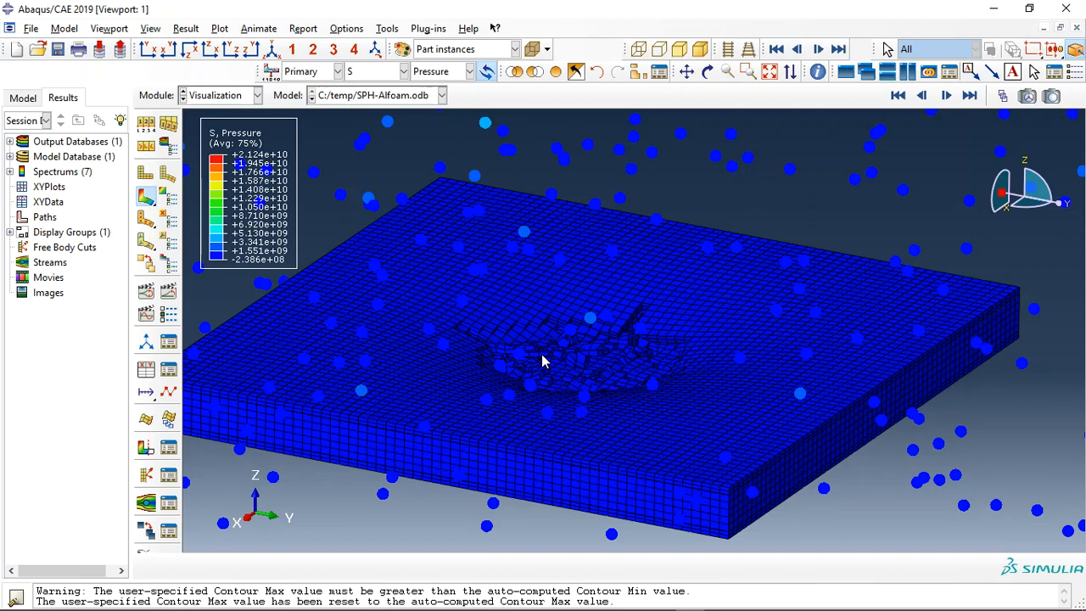
pyautogui.moveTo(615, 356)
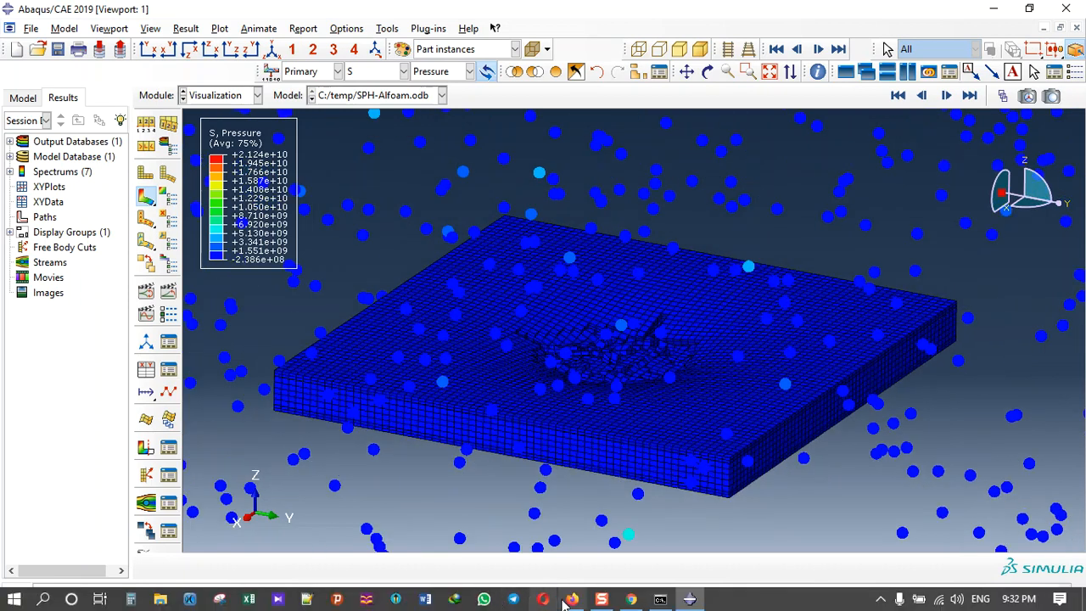
# - Switch to Firefox and scroll abaqusfem.com down to the latest SPH explosion post
pyautogui.click(571, 599)
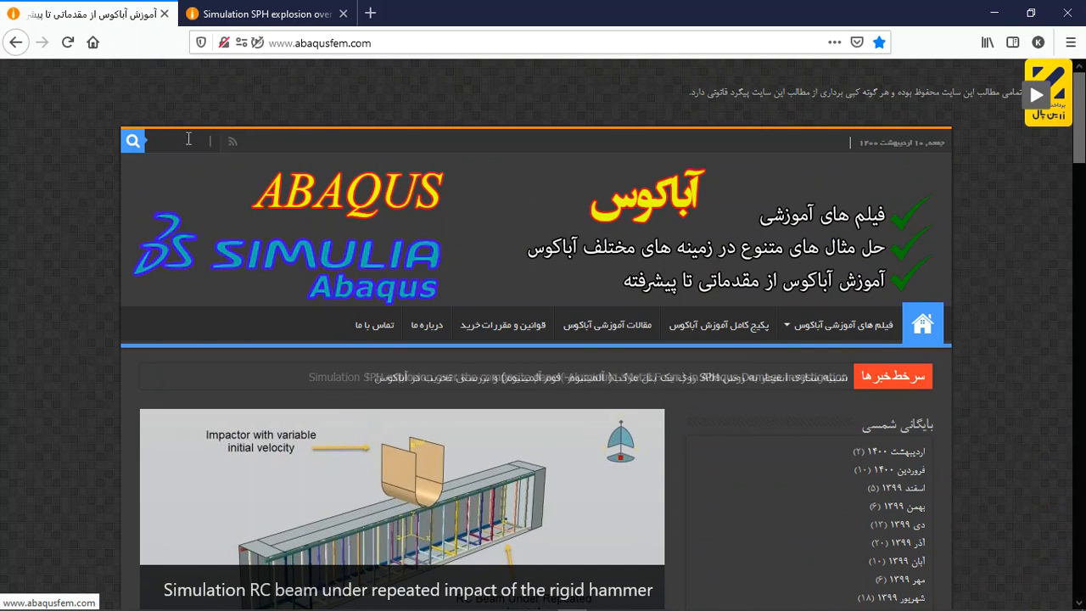
pyautogui.scroll(-3)
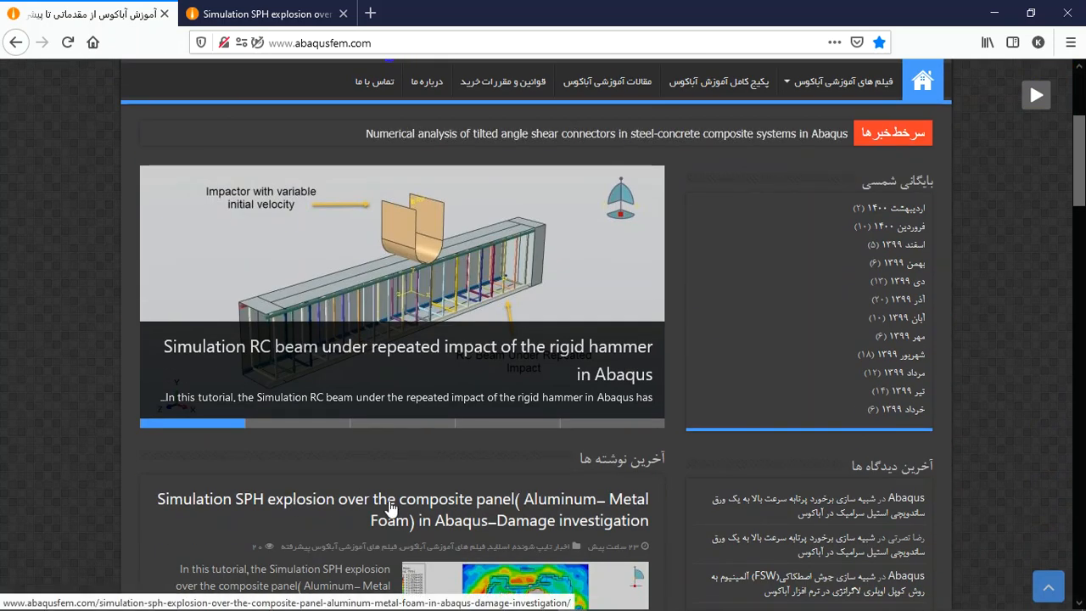
pyautogui.scroll(-3)
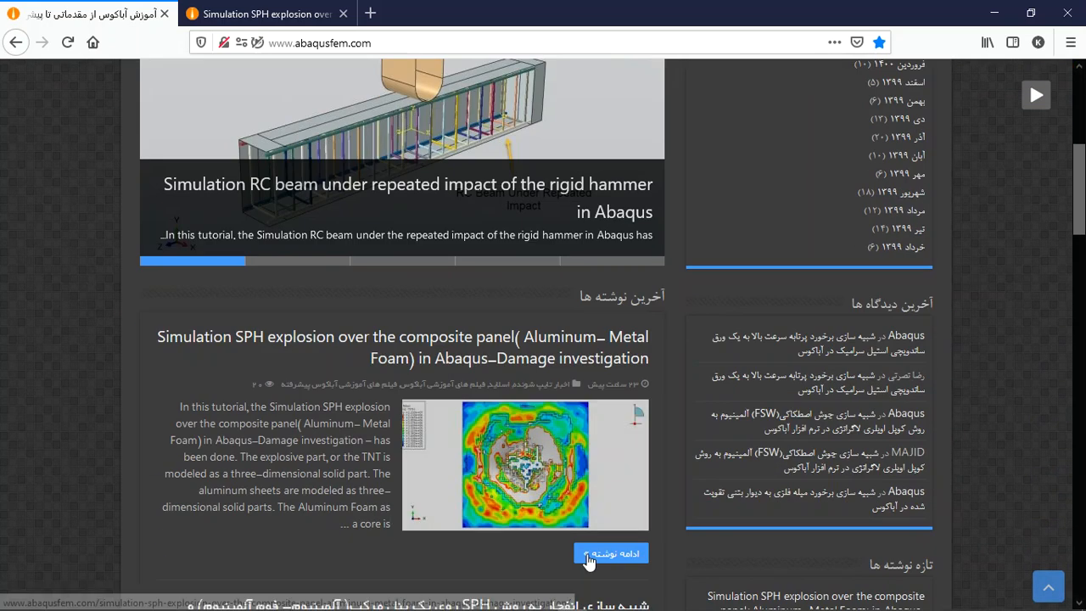
# - Open the SPH explosion tutorial post and scroll past its result images to the purchase details
pyautogui.click(612, 553)
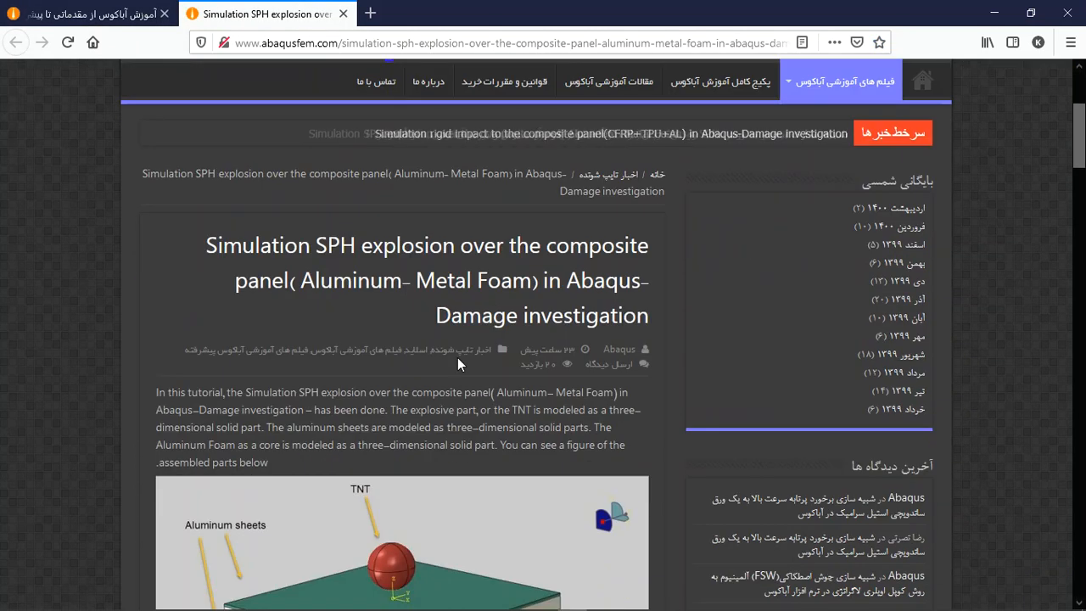
pyautogui.scroll(-3)
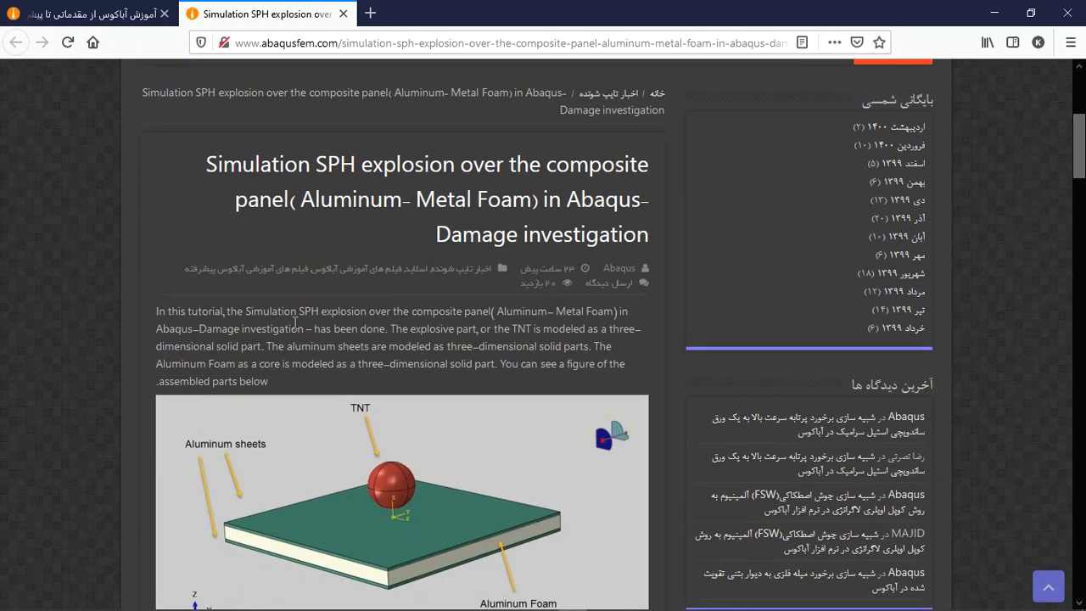
pyautogui.scroll(-3)
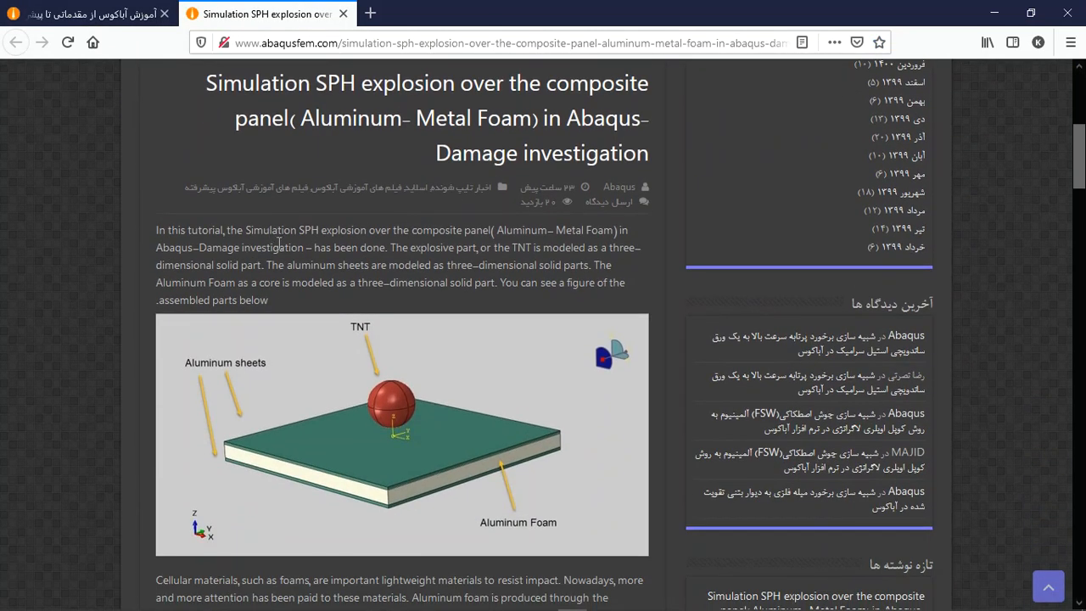
pyautogui.scroll(-3)
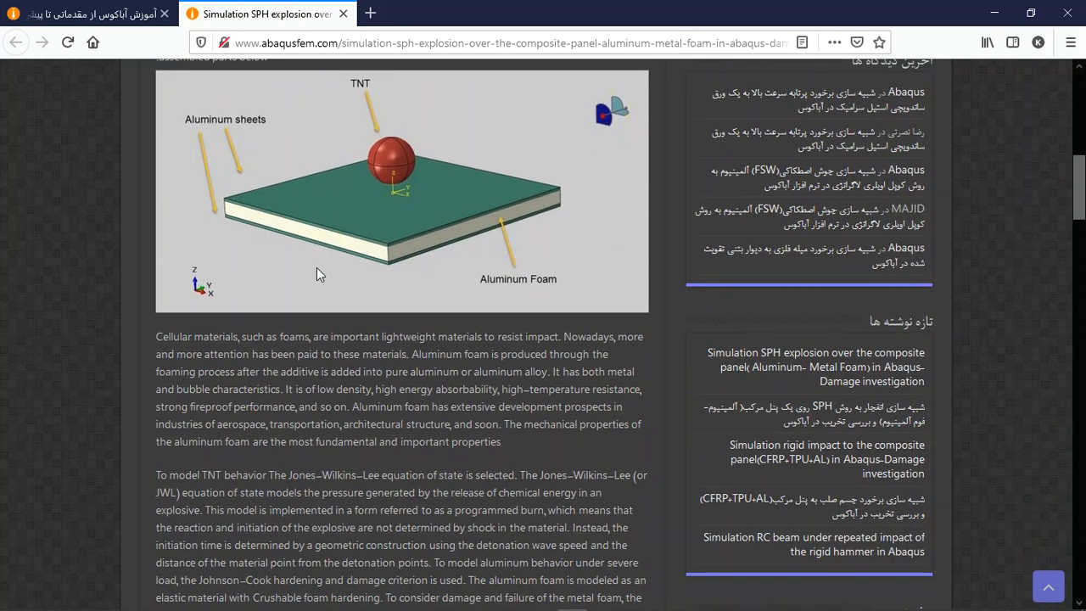
pyautogui.scroll(-3)
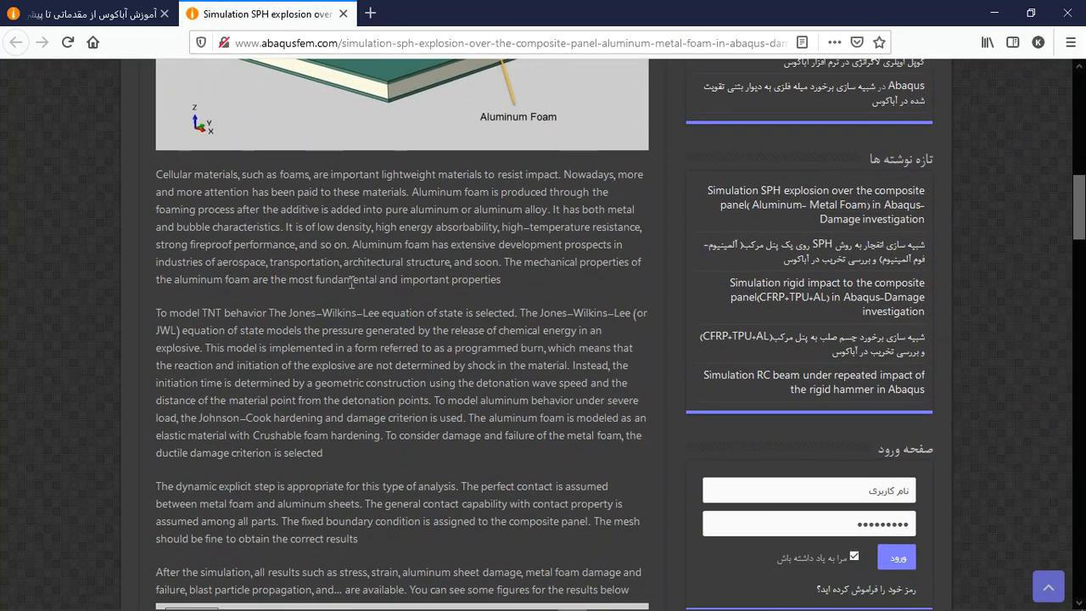
pyautogui.scroll(-3)
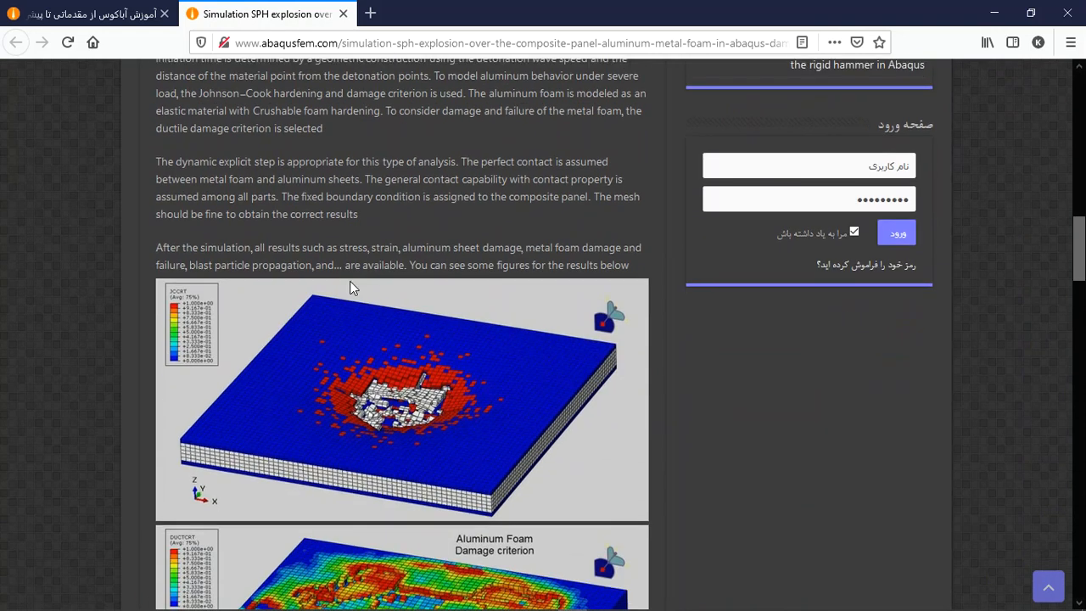
pyautogui.scroll(-3)
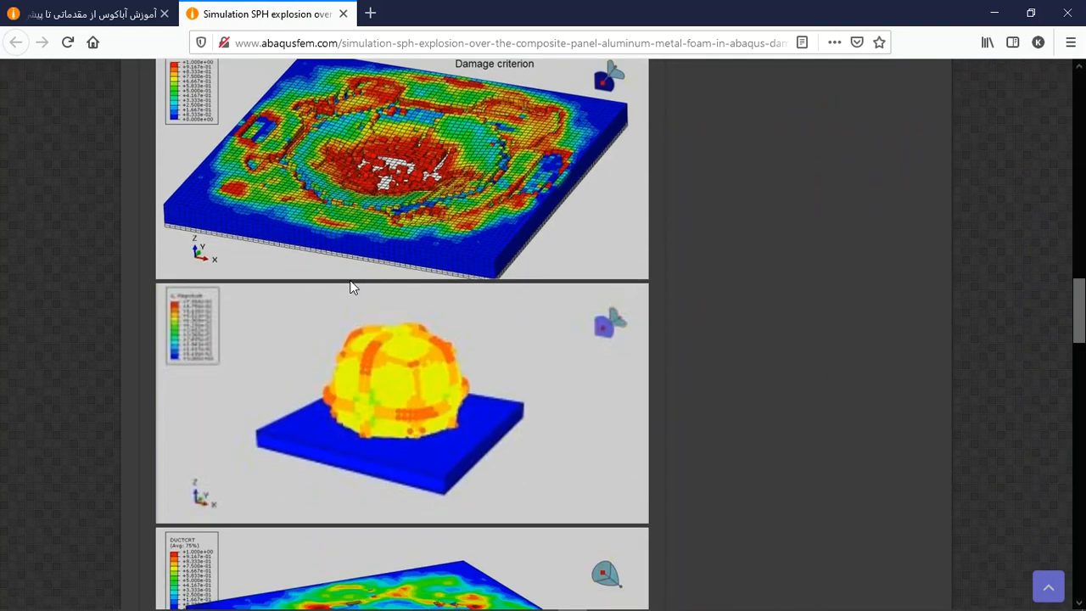
pyautogui.scroll(-3)
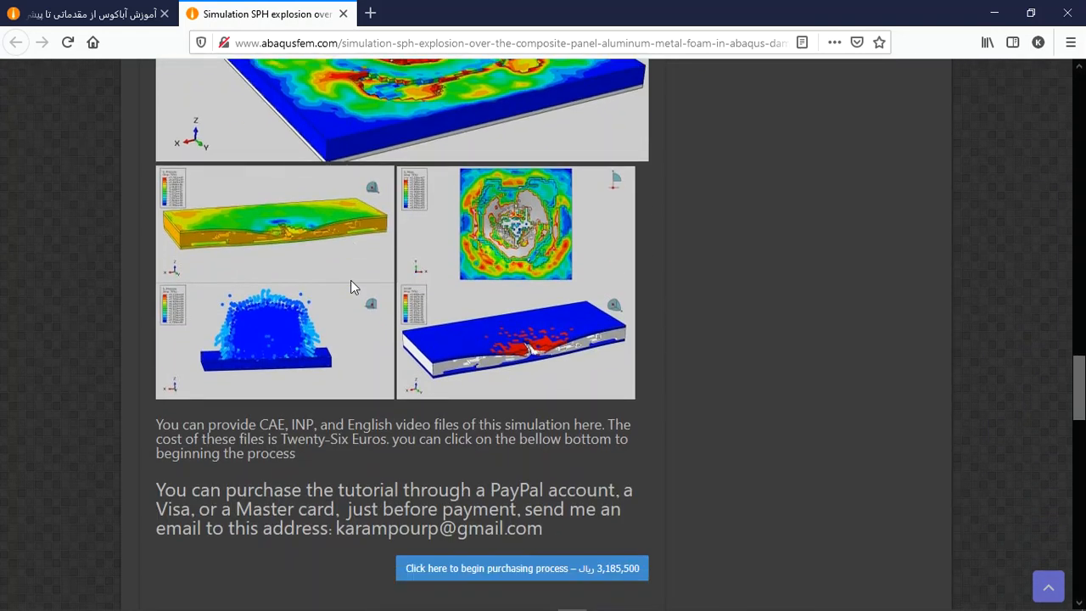
pyautogui.scroll(-3)
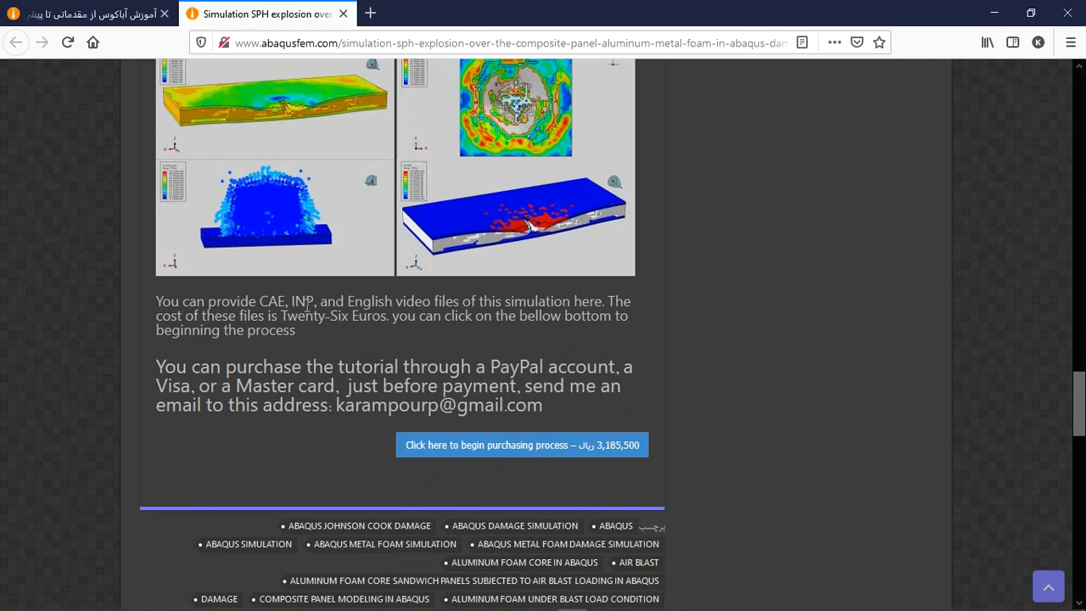
pyautogui.moveTo(412, 339)
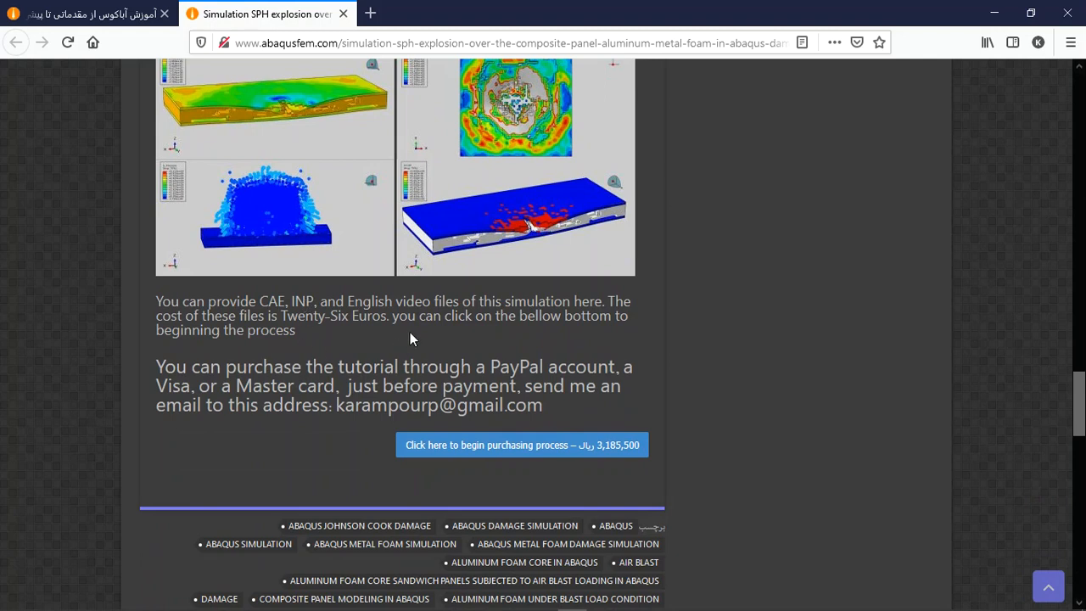
pyautogui.moveTo(377, 318)
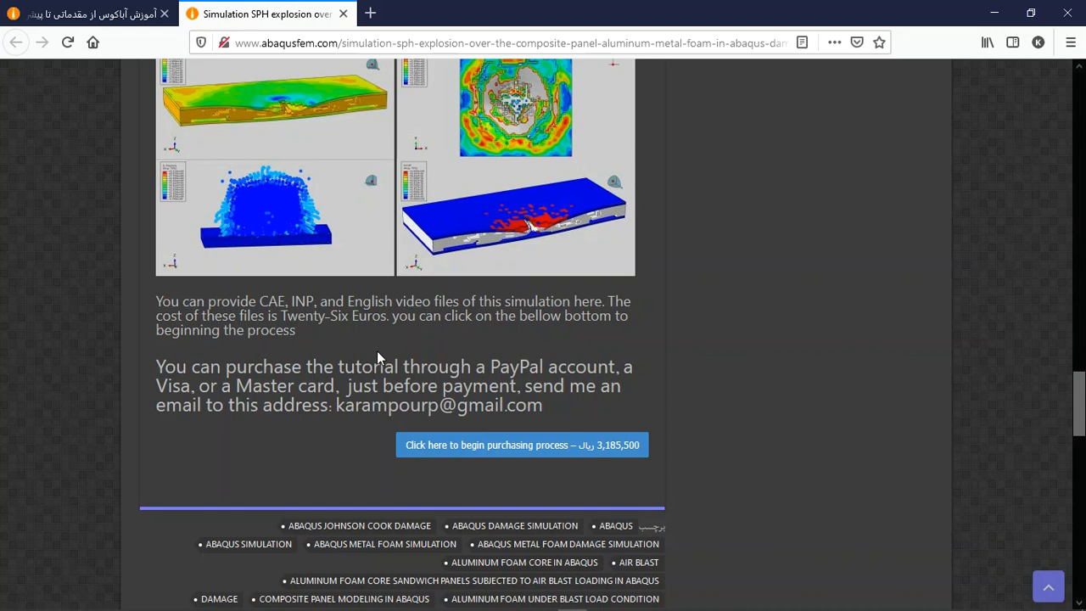
pyautogui.moveTo(359, 366)
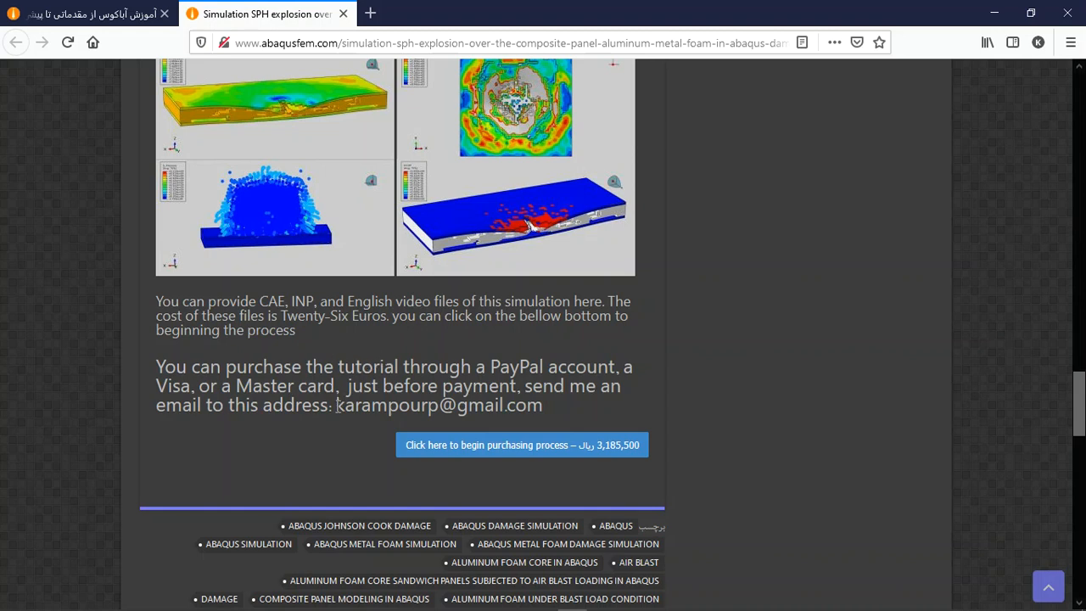
# - Select the author's contact email address in the tutorial's purchase paragraph
pyautogui.doubleClick(437, 405)
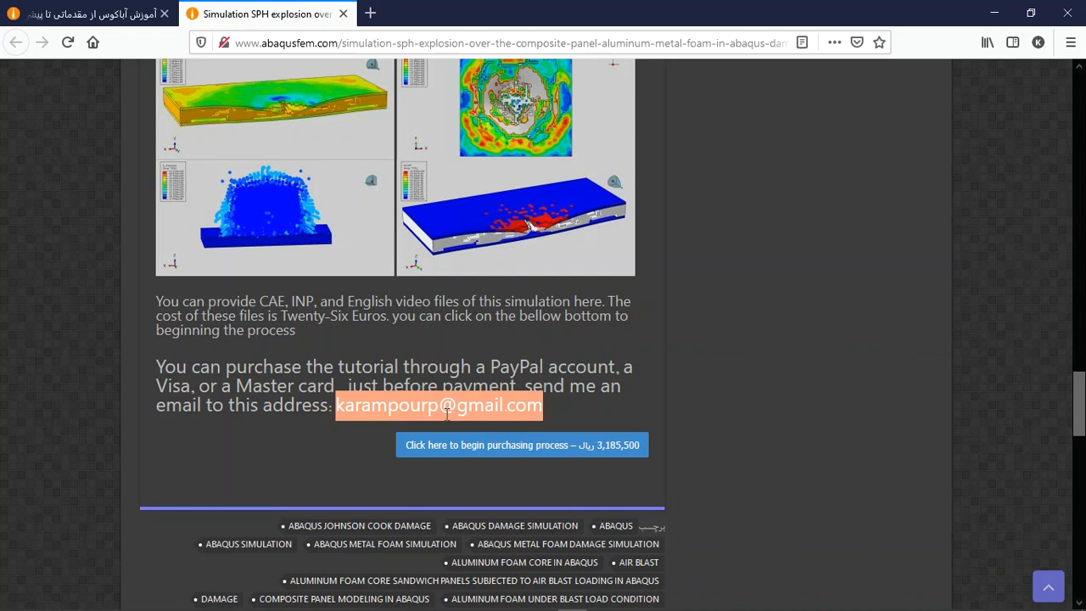
pyautogui.moveTo(447, 414)
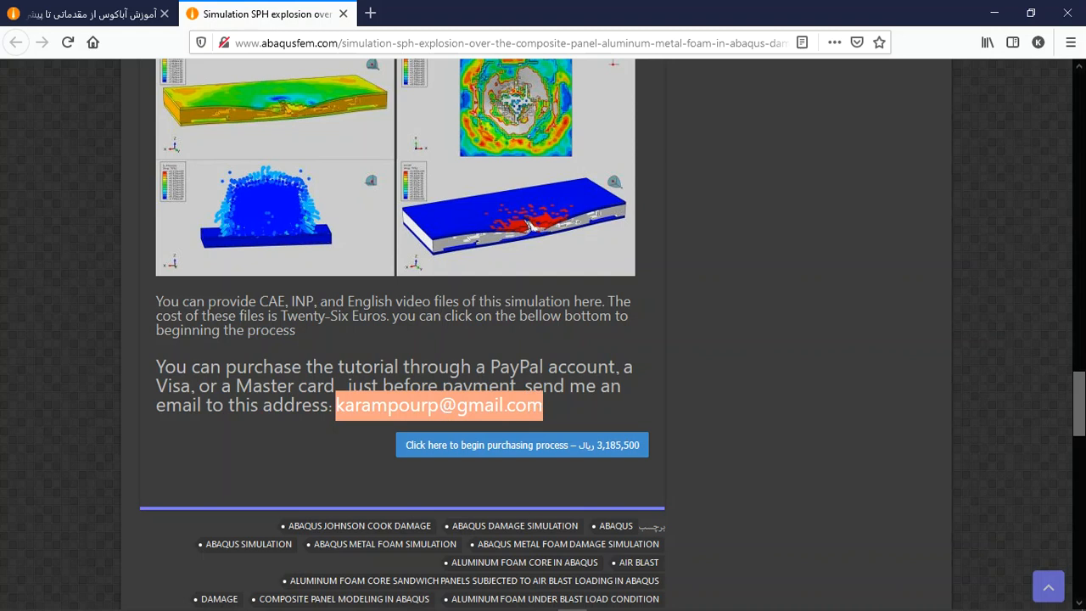